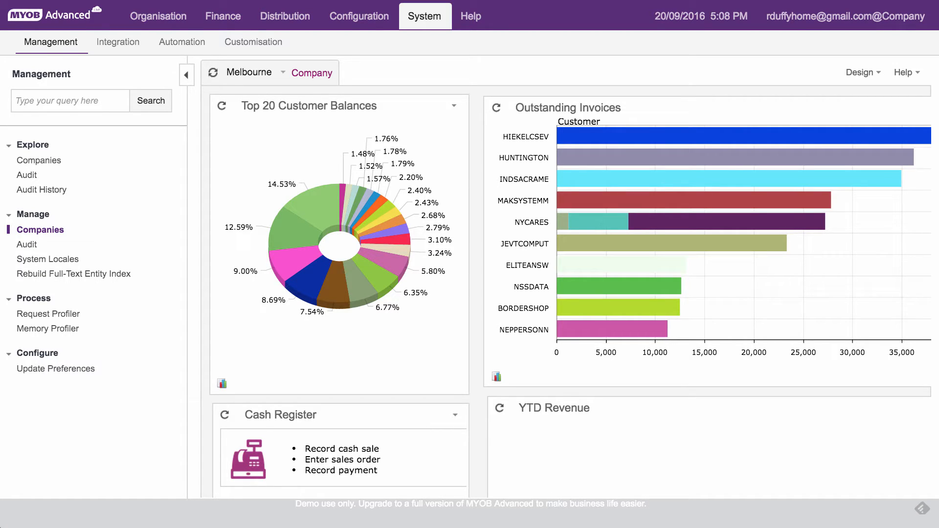
Open the Companies record for Company ID 3, listing its Data Backup snapshot.
click(40, 229)
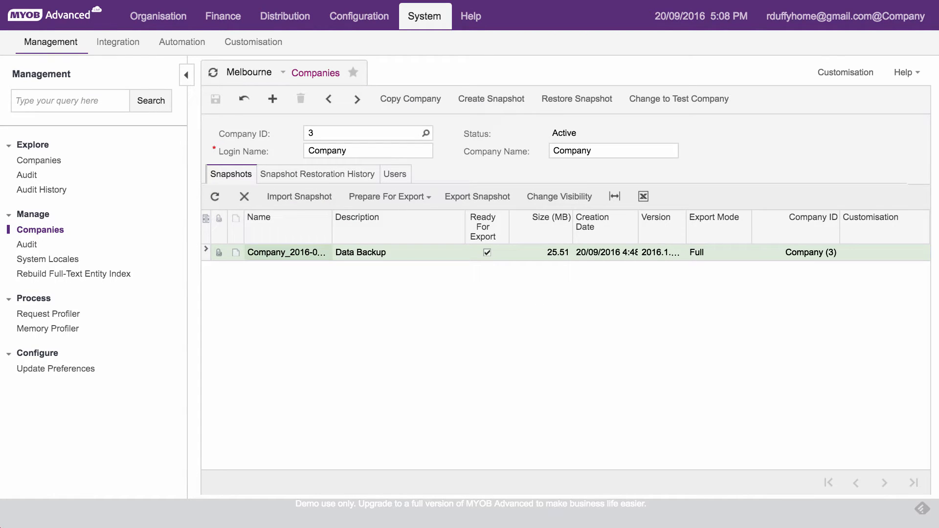
click(425, 133)
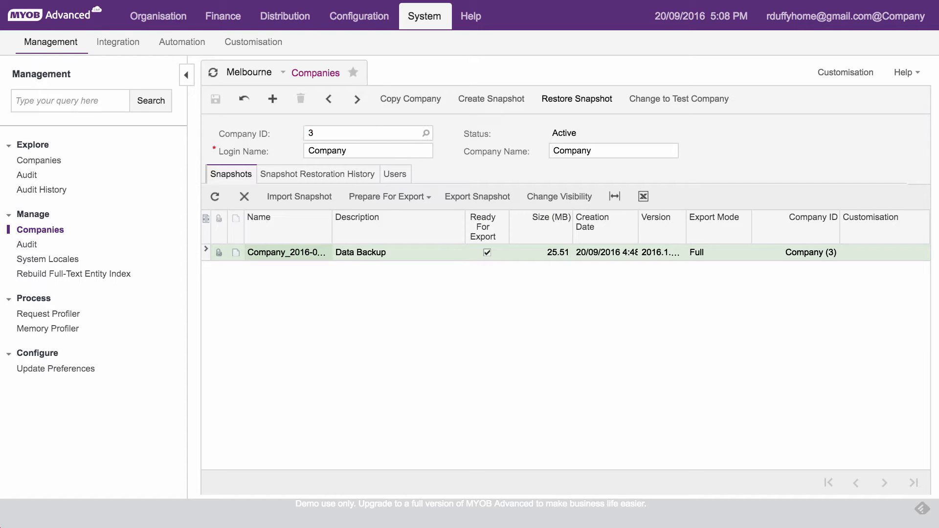
Start a new company snapshot and describe it as 'Backup Snapshot'.
click(490, 98)
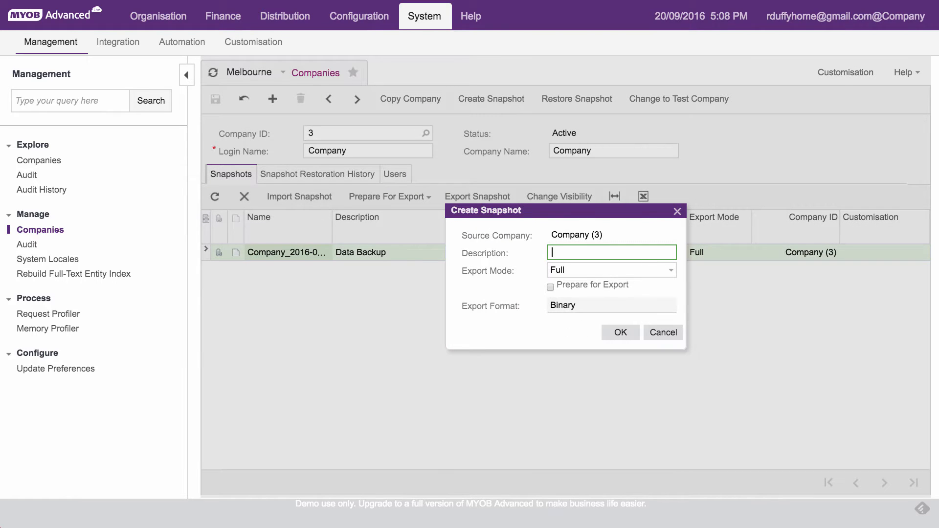
text(Backup Snapshot)
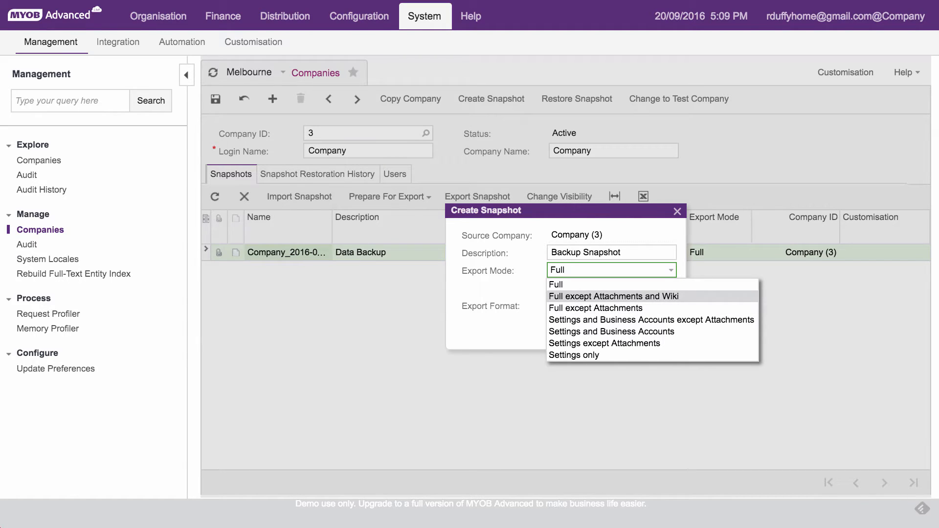
mouse_move(595, 307)
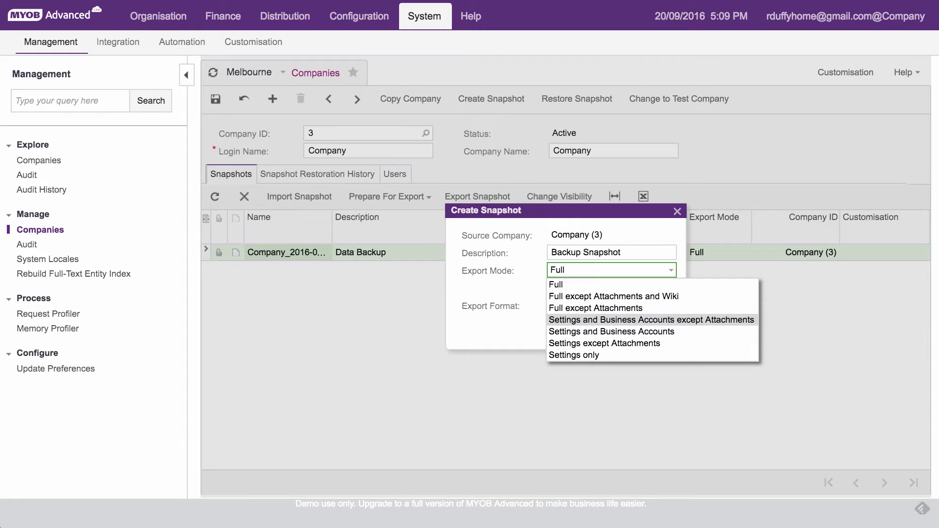
mouse_move(611, 332)
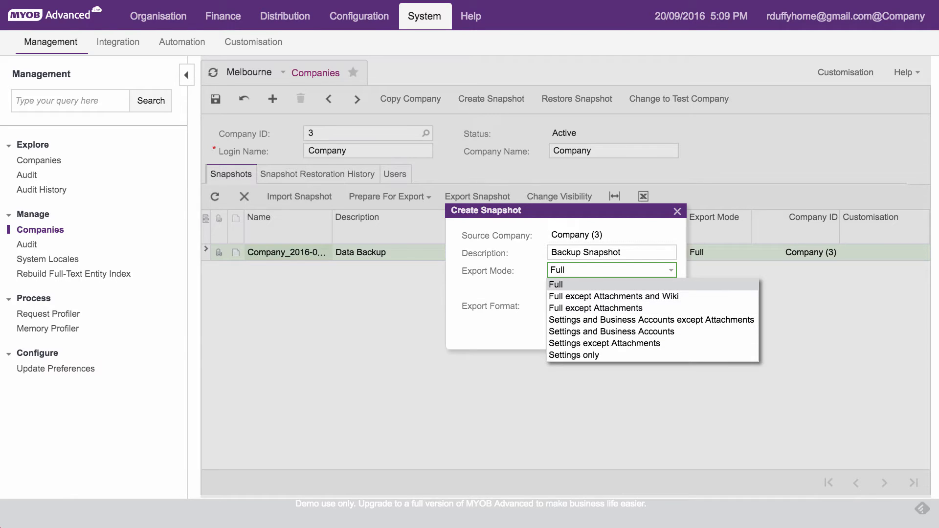
Keep Full export mode and enable Prepare for Export with Binary format.
click(554, 283)
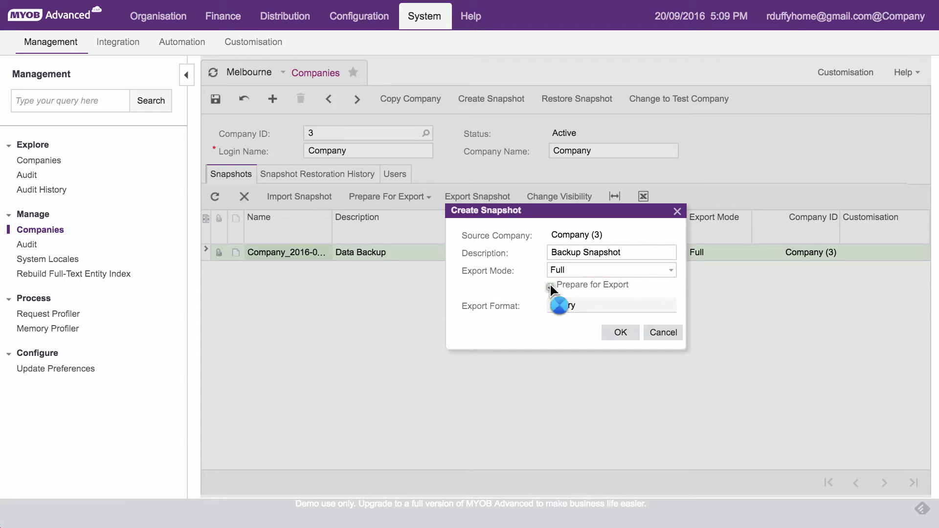
click(549, 287)
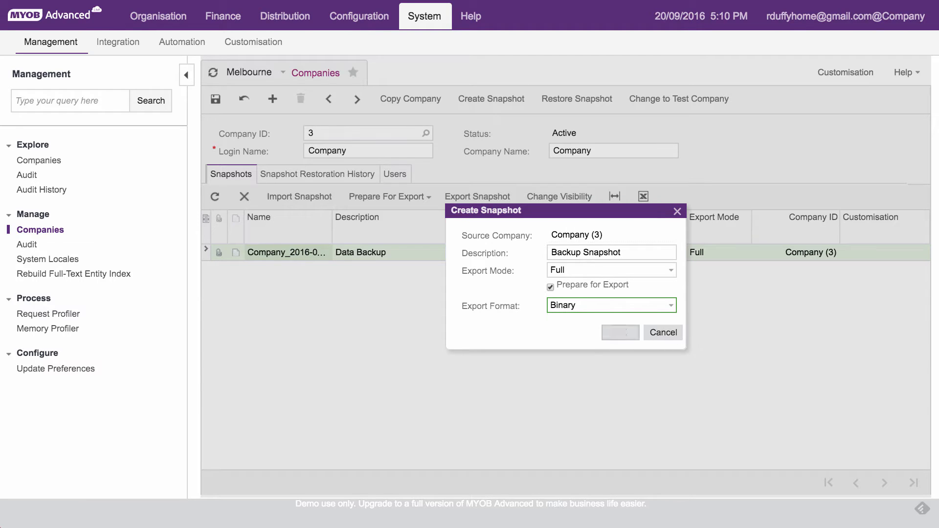
Confirm the Backup Snapshot creation and let the snapshot process run.
click(620, 332)
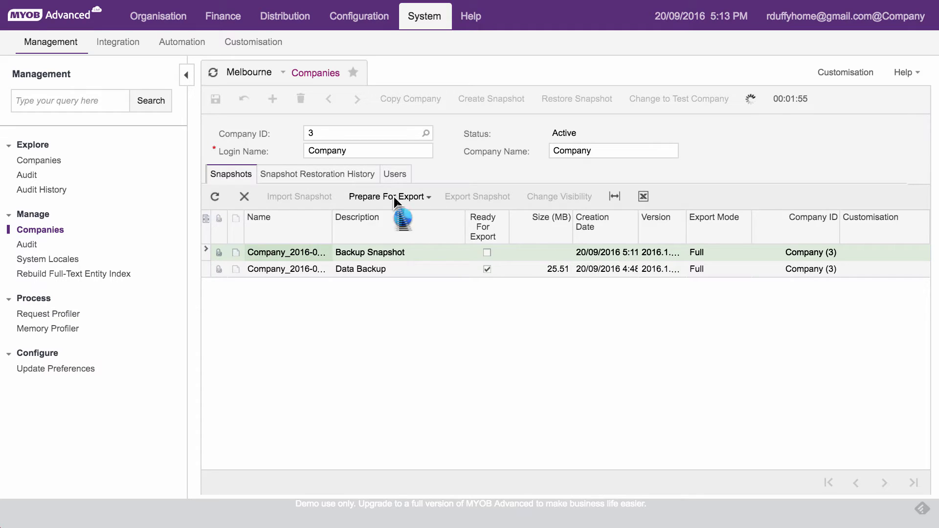
mouse_move(386, 196)
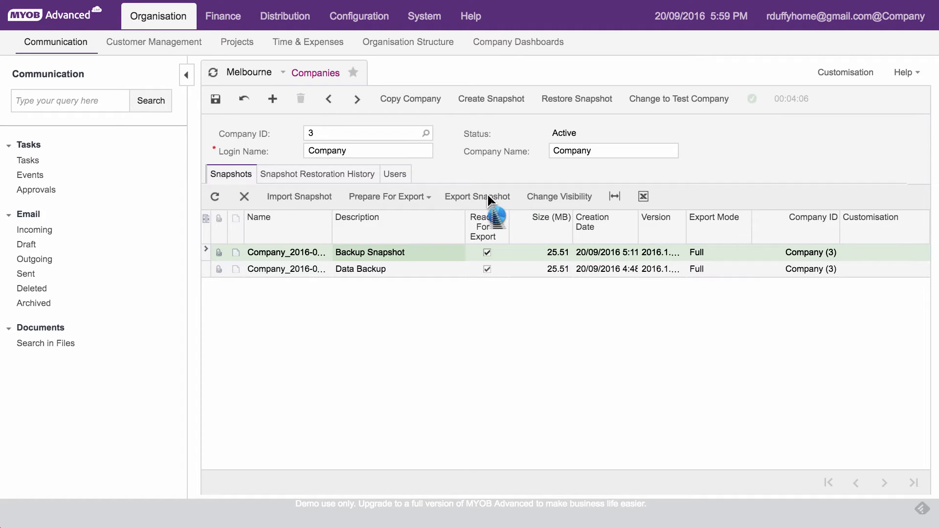
Export the Backup Snapshot, accepting the data-security warning to download it.
click(477, 195)
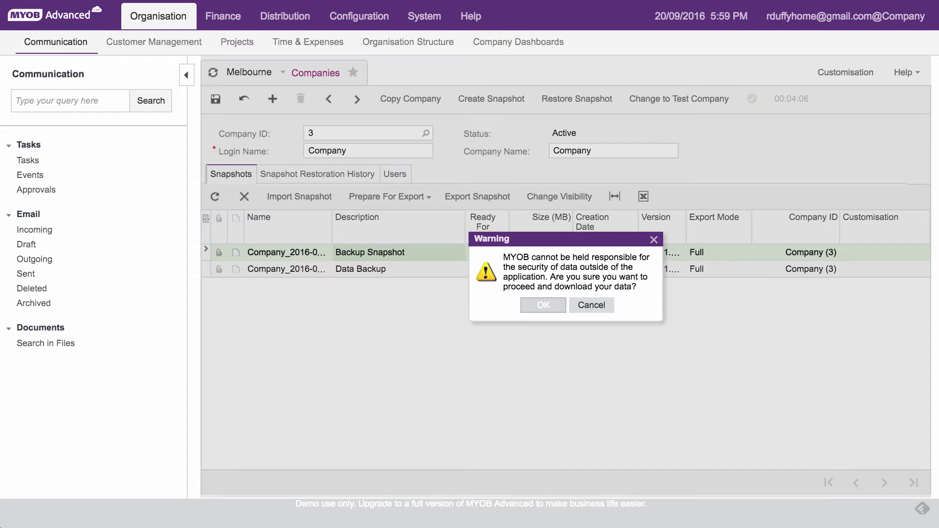
click(541, 305)
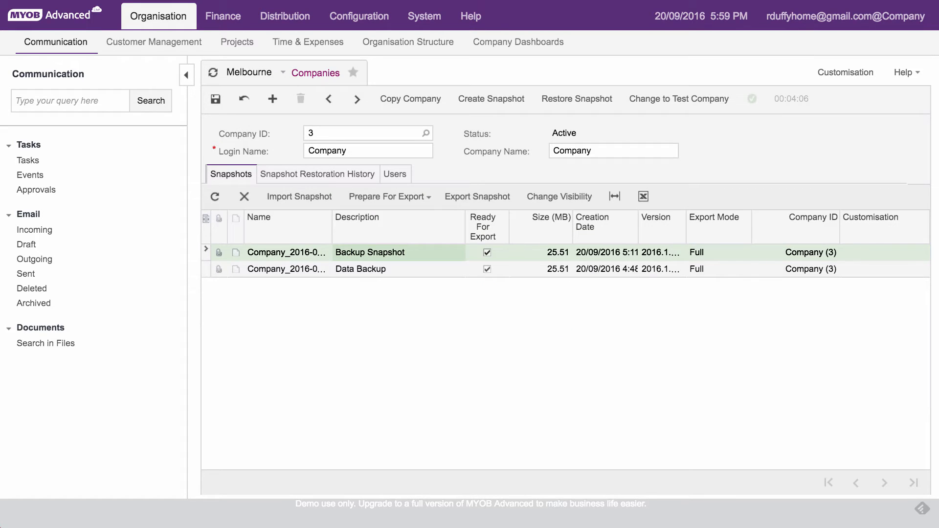
click(477, 197)
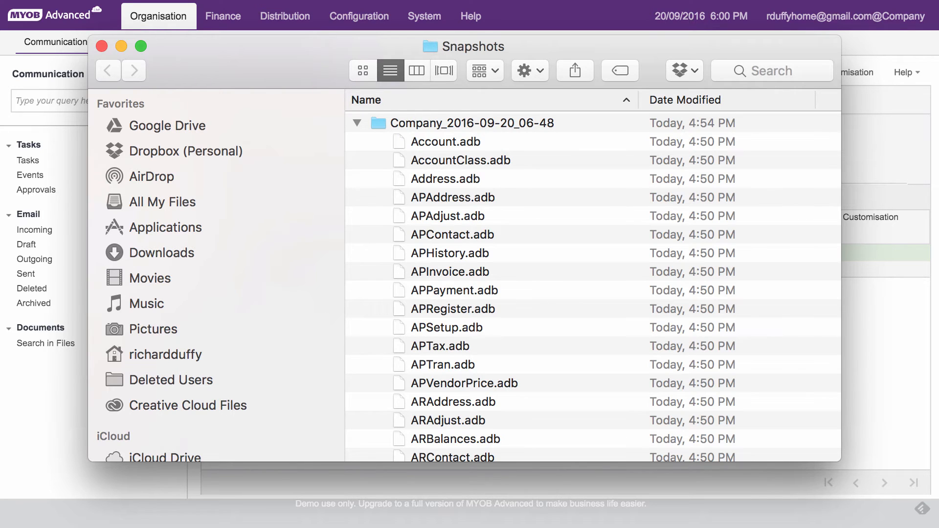
scroll(down, 3)
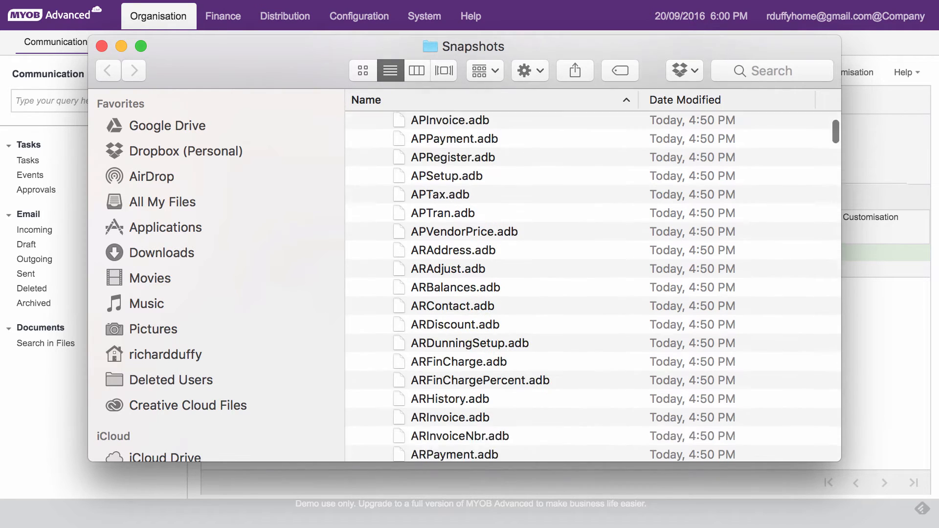
scroll(down, 3)
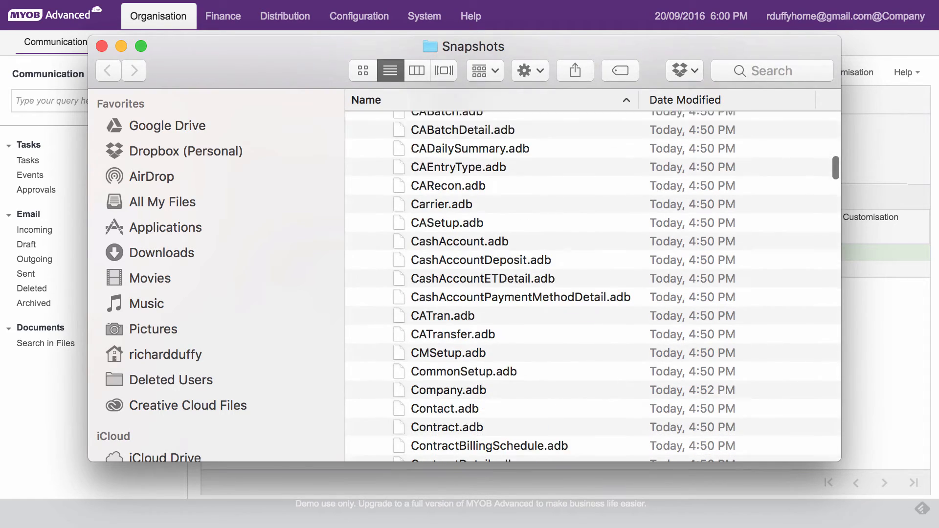
scroll(down, 3)
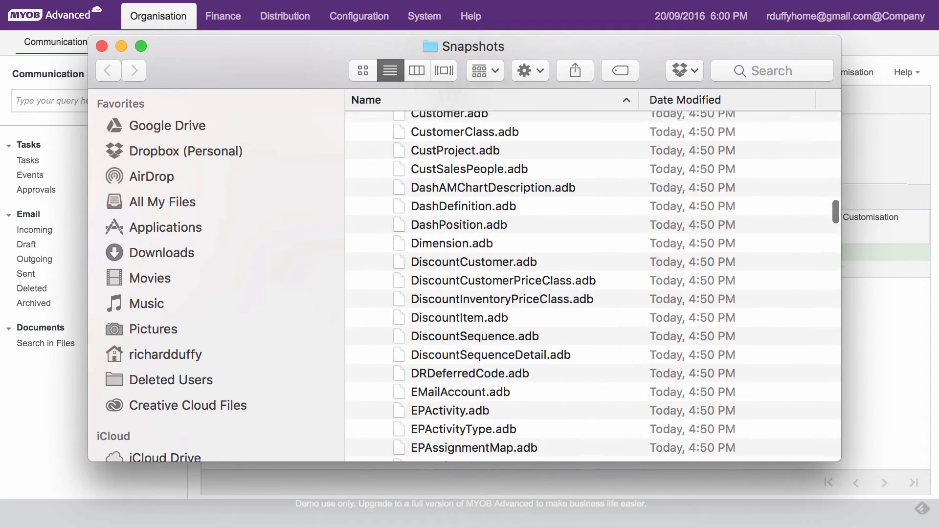
scroll(down, 3)
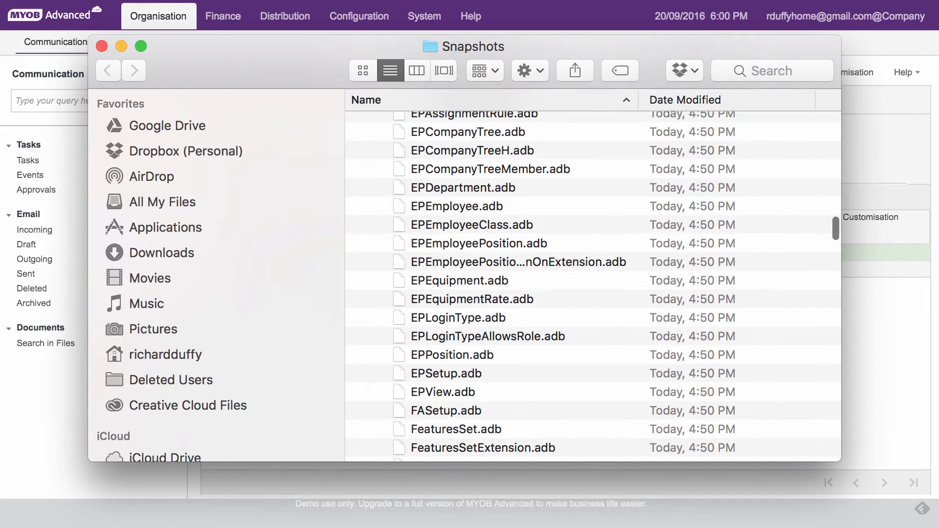
scroll(down, 3)
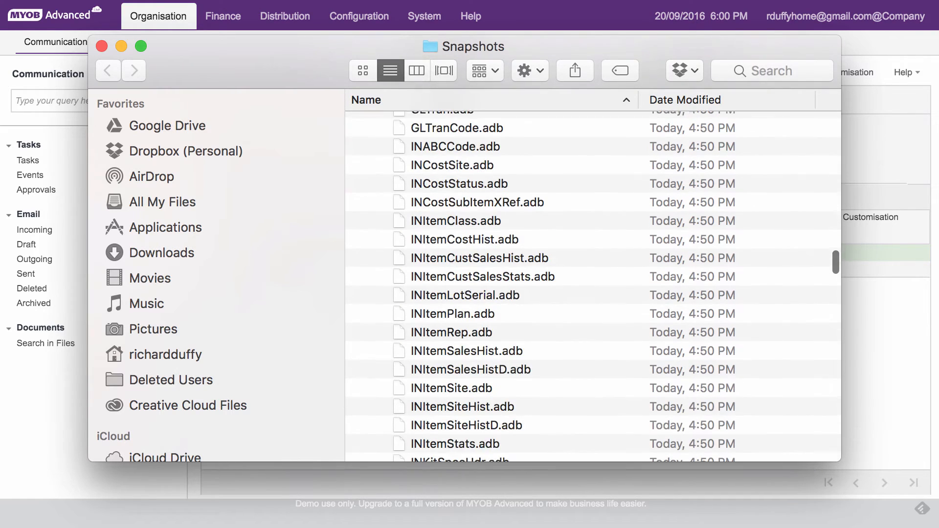
scroll(down, 3)
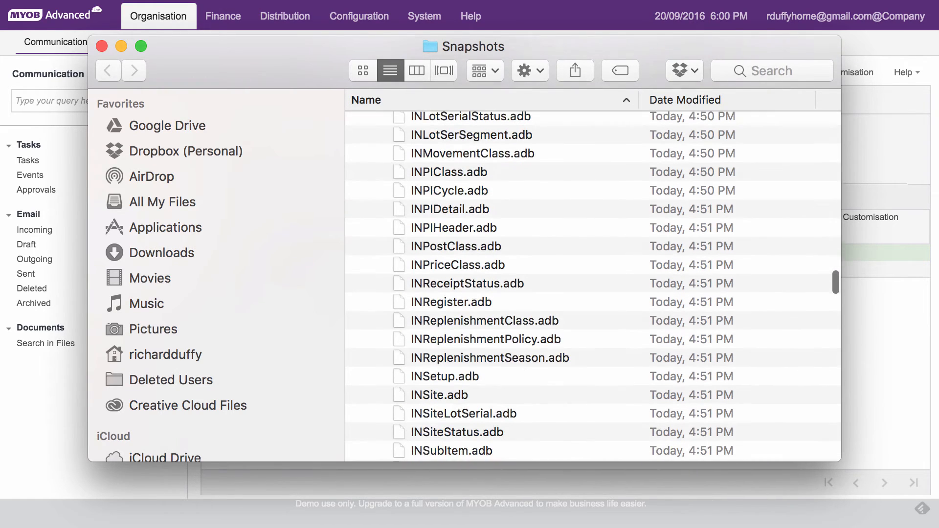
scroll(down, 3)
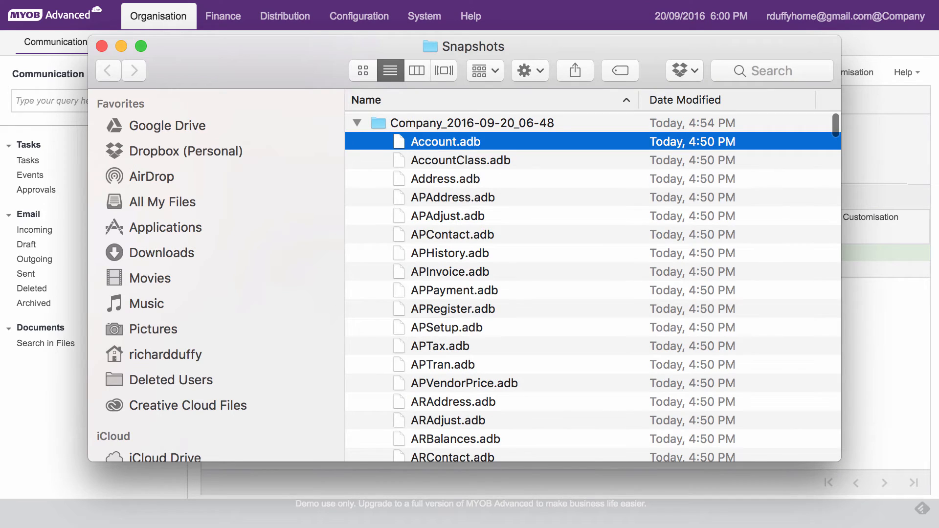
Open Account.adb with TextEdit to view it as plain text.
right_click(446, 141)
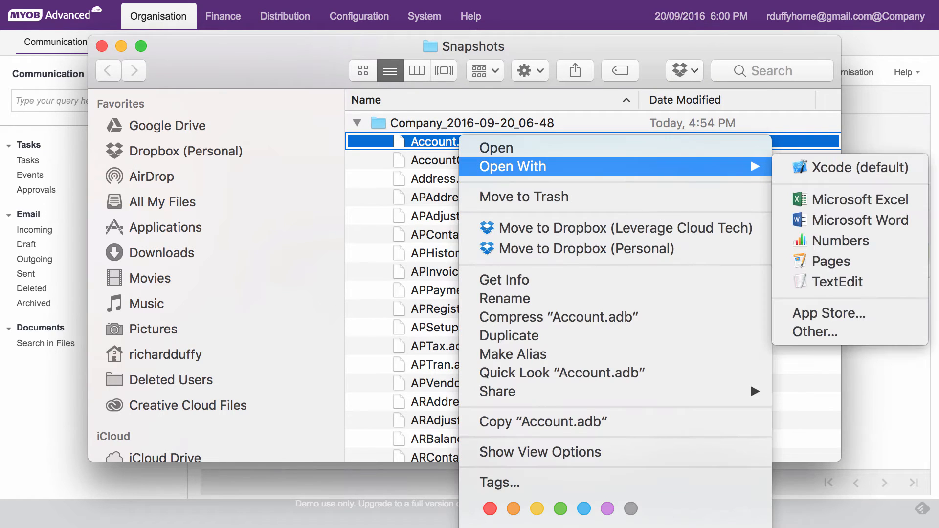
mouse_move(832, 261)
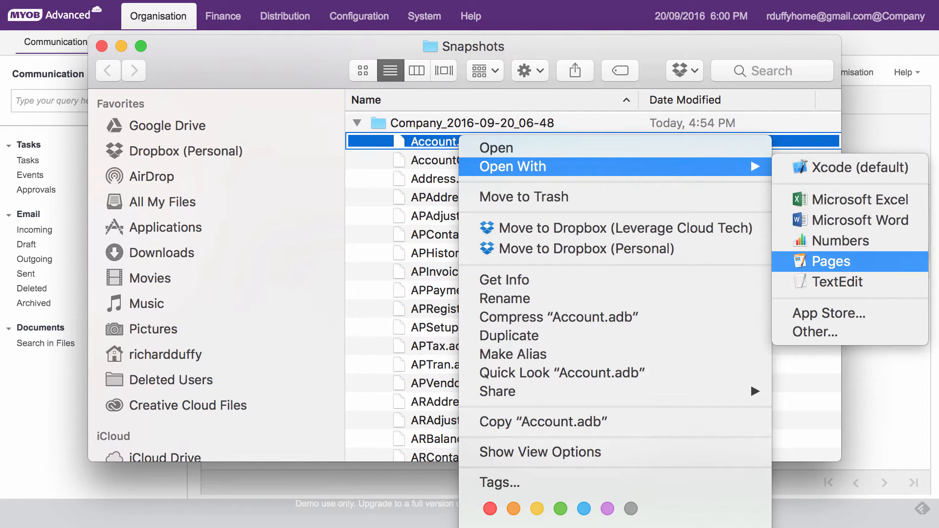
click(829, 261)
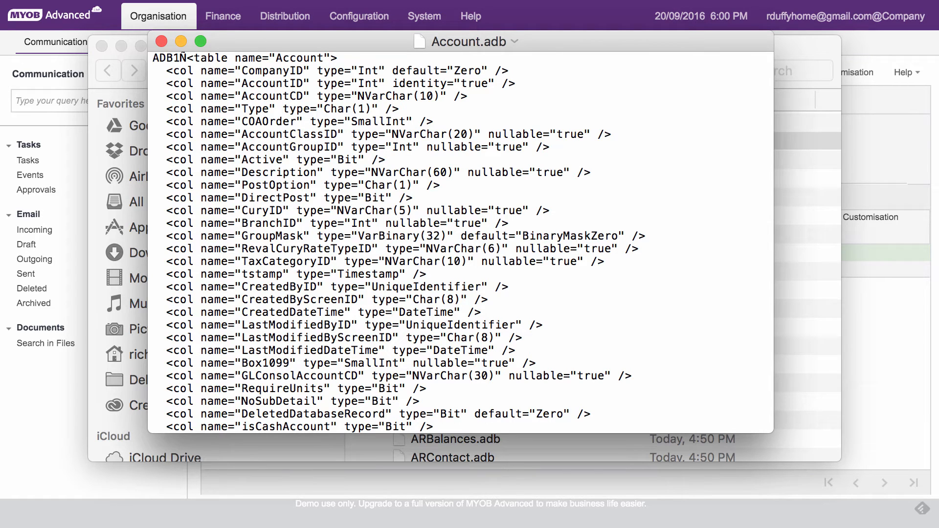
Scroll through the Account.adb table definition and records in TextEdit.
scroll(down, 3)
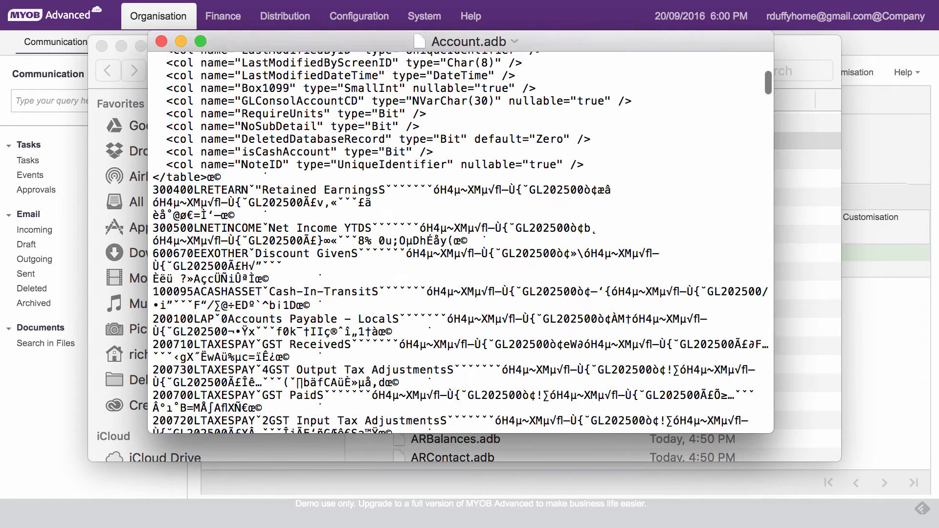
scroll(down, 3)
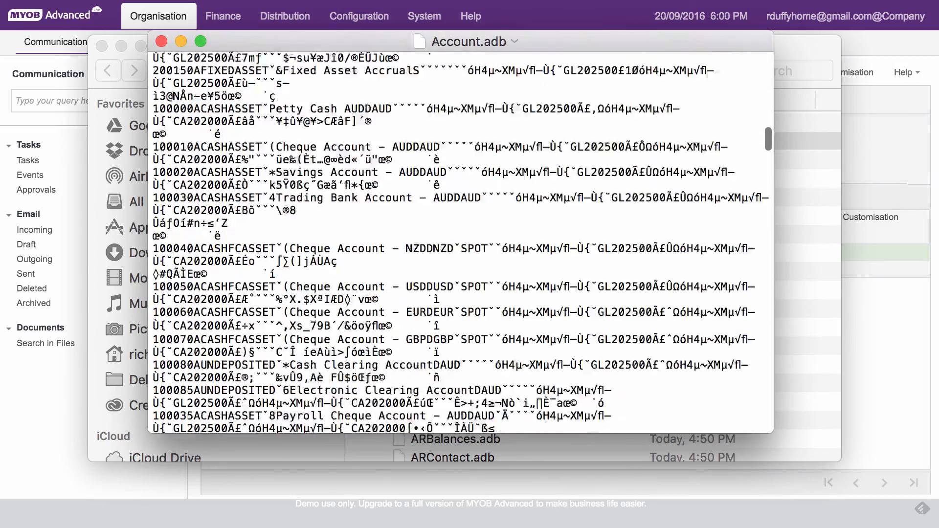
scroll(down, 3)
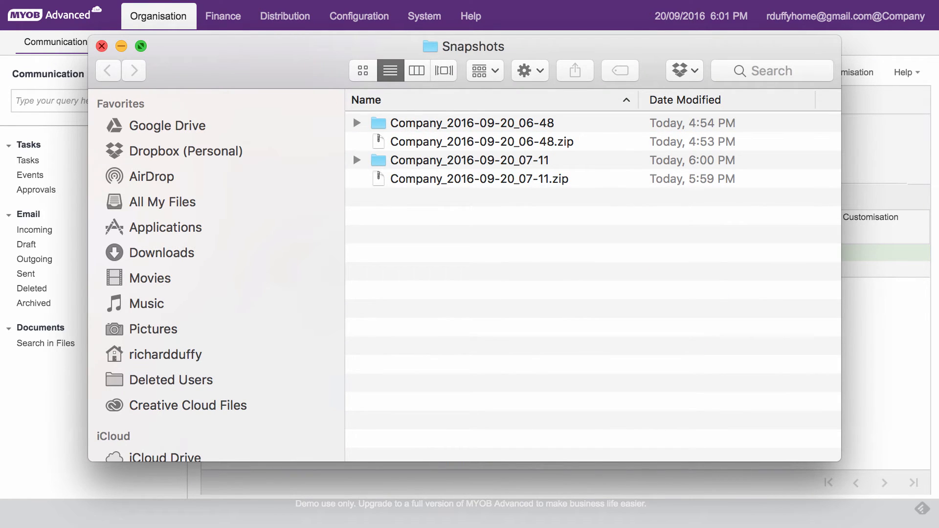
click(101, 46)
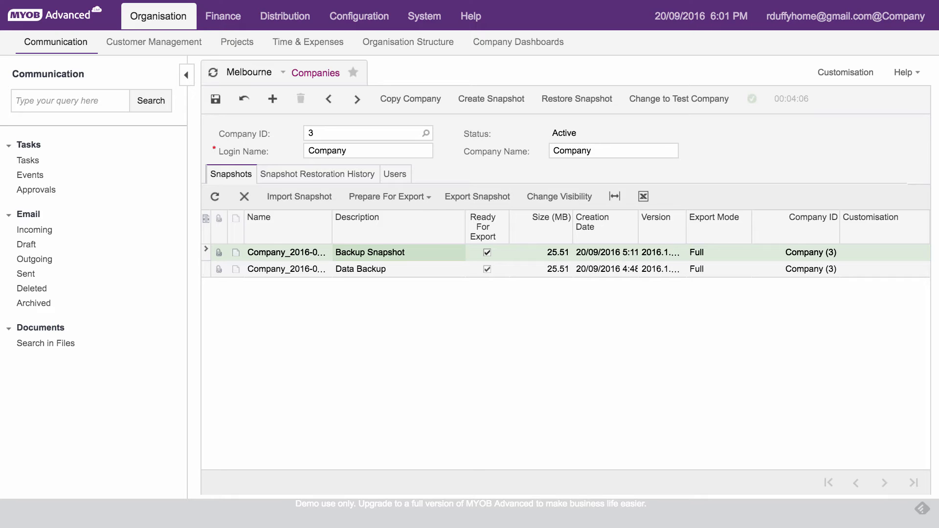
mouse_move(491, 98)
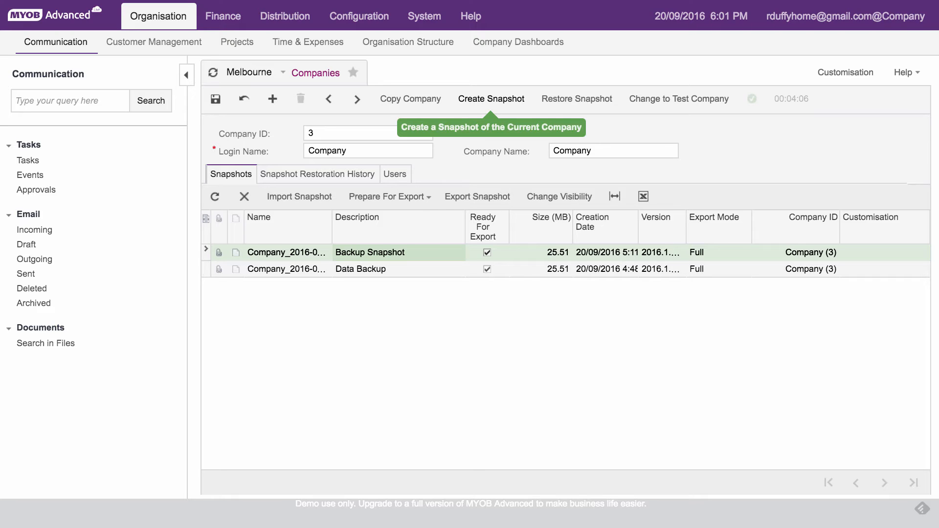
Start a new snapshot past the active-users warning, described 'XML Data Backup'.
click(490, 99)
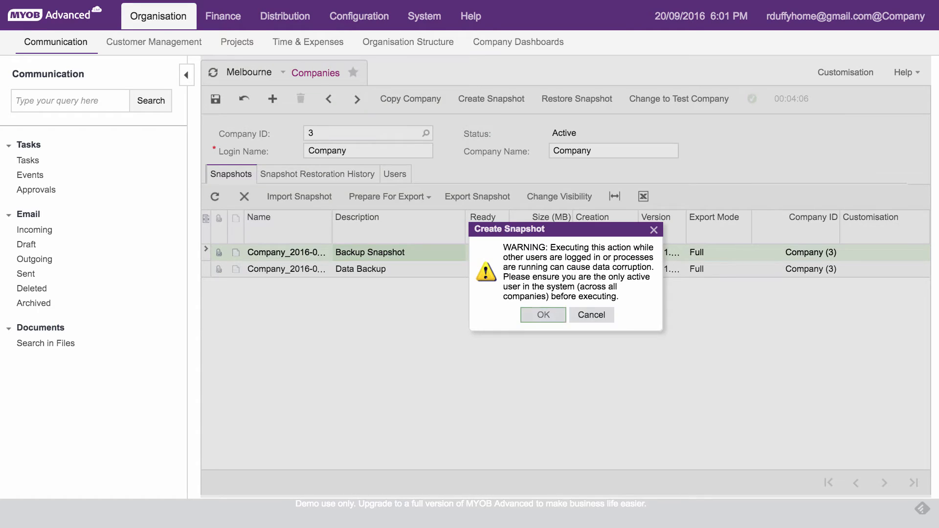
click(541, 314)
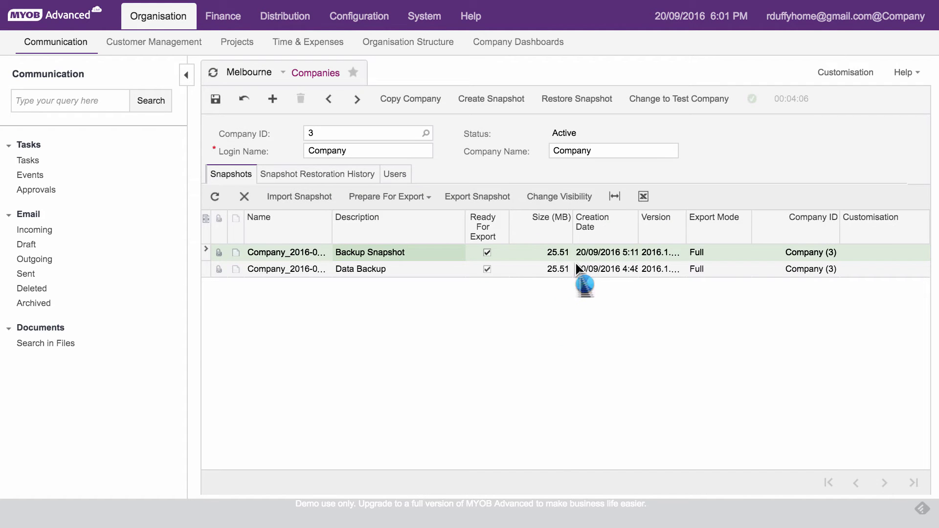
click(491, 99)
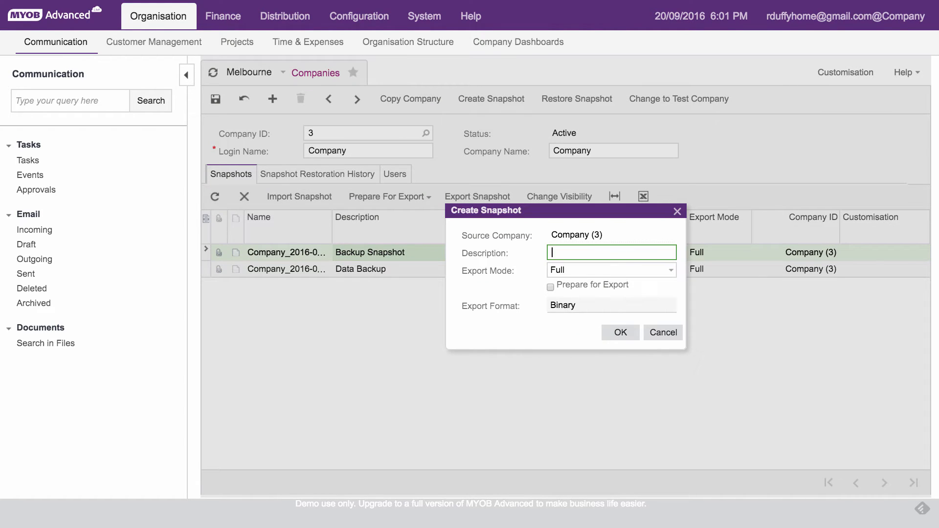
text(XML D)
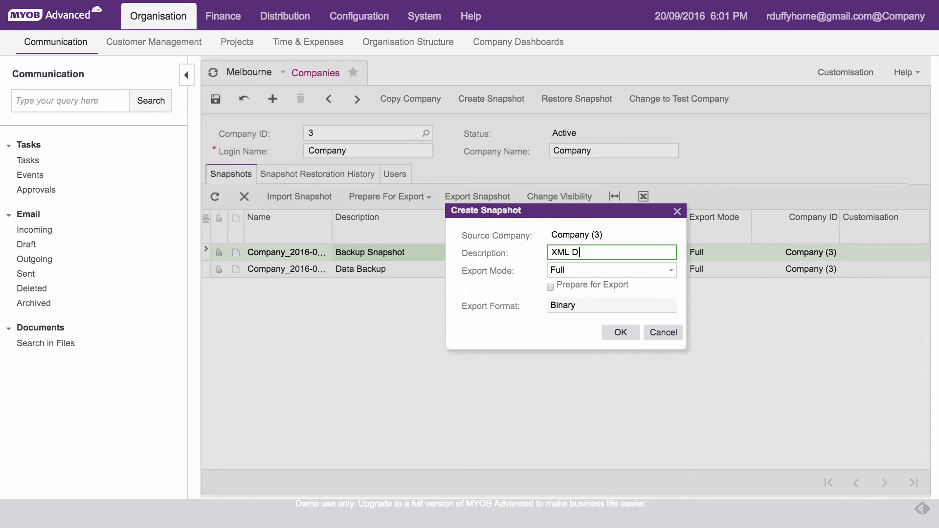
text(ata Backup)
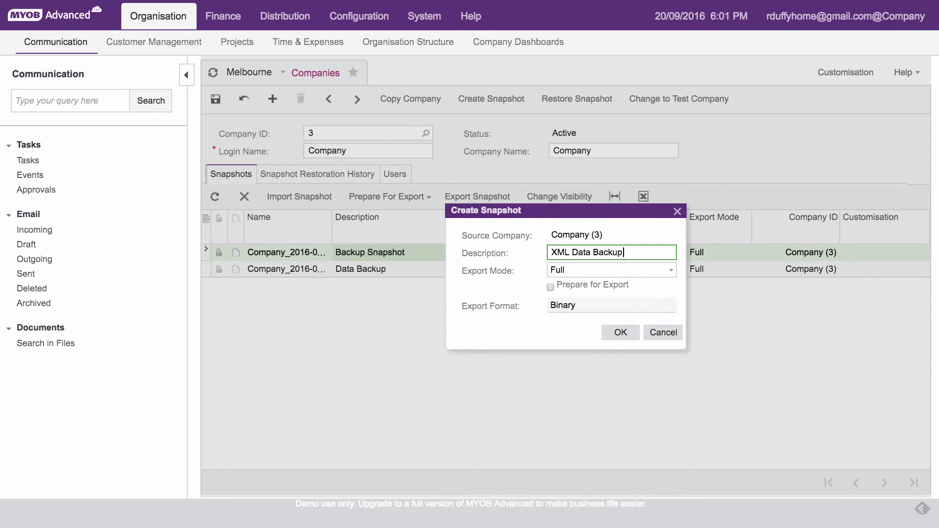
Prepare the snapshot for export in XML format, create it, and export the file.
click(549, 287)
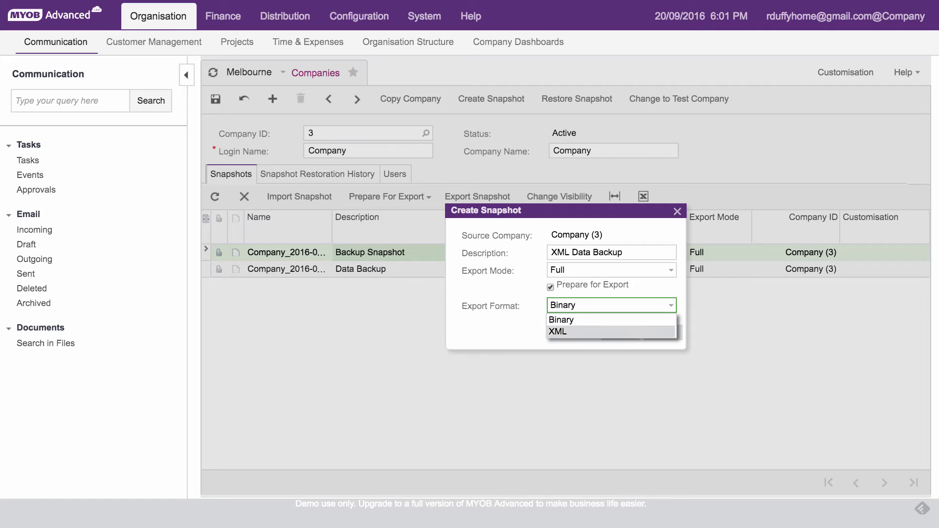
click(557, 331)
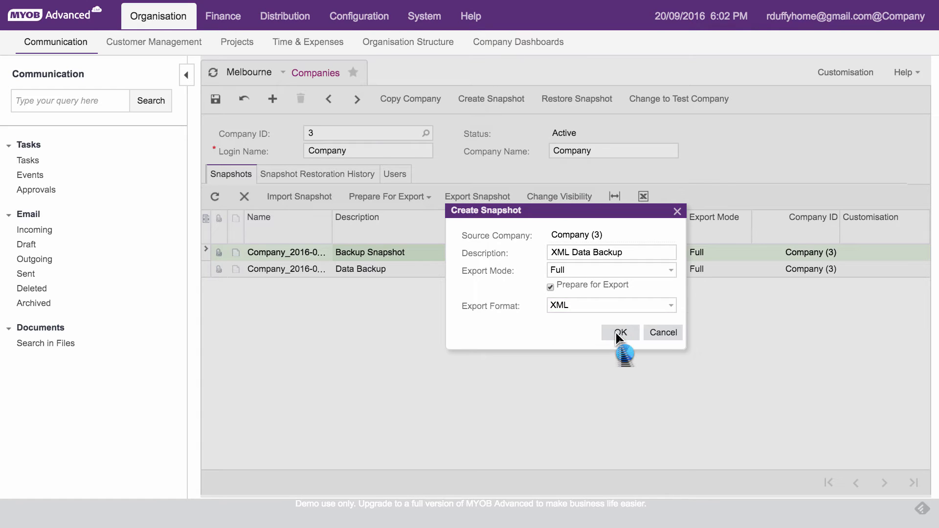
click(620, 333)
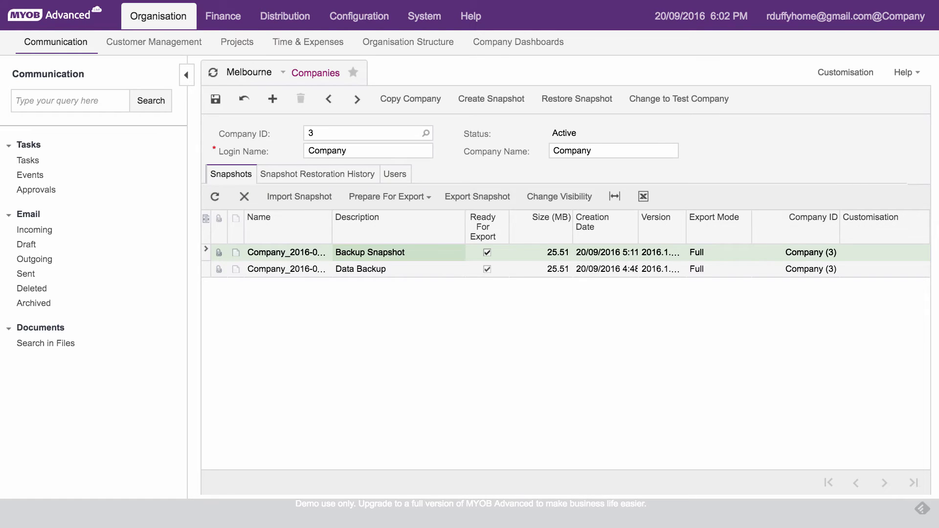
click(490, 98)
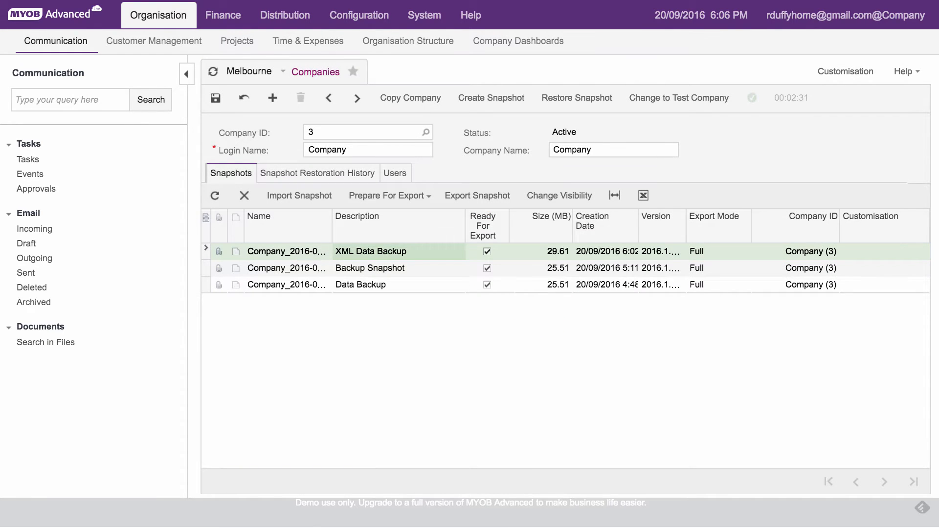
click(477, 195)
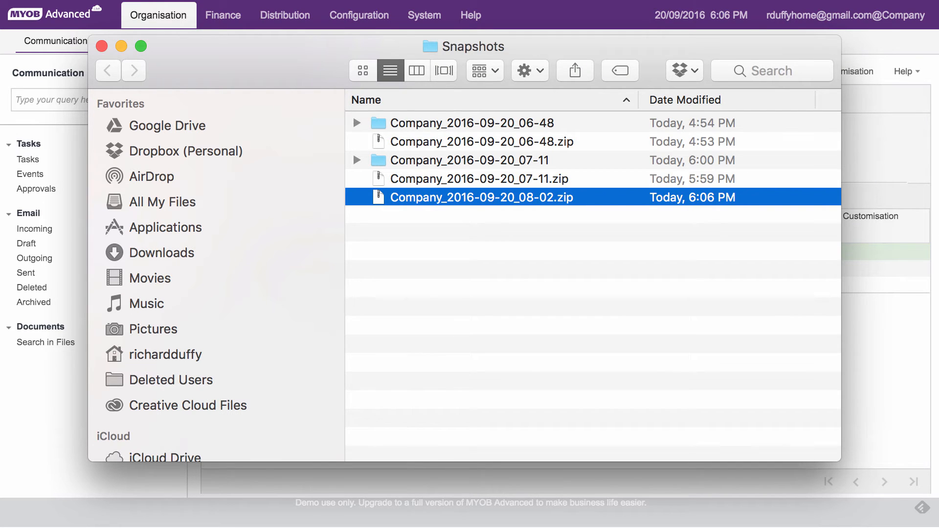
Extract Company_2016-09-20_08-02.zip, expand its folder, and open Account.xml in TextEdit.
double_click(480, 198)
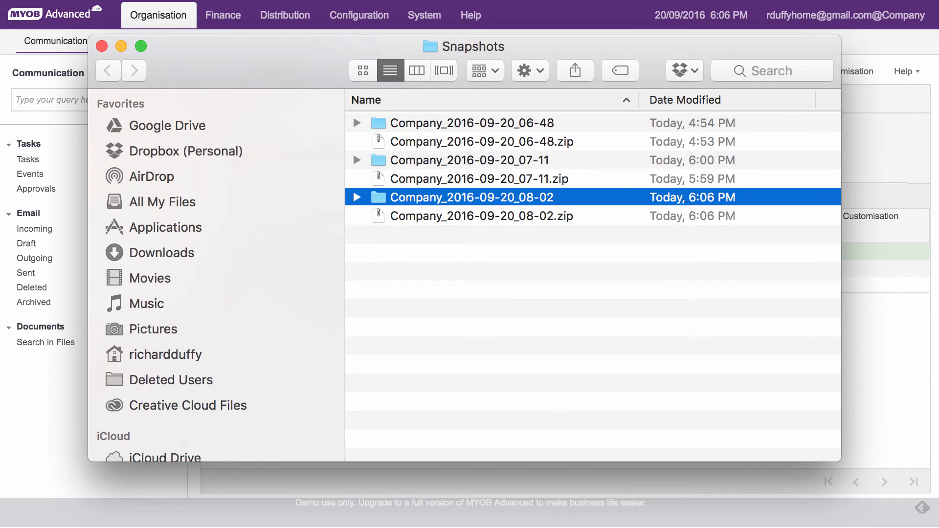
click(356, 197)
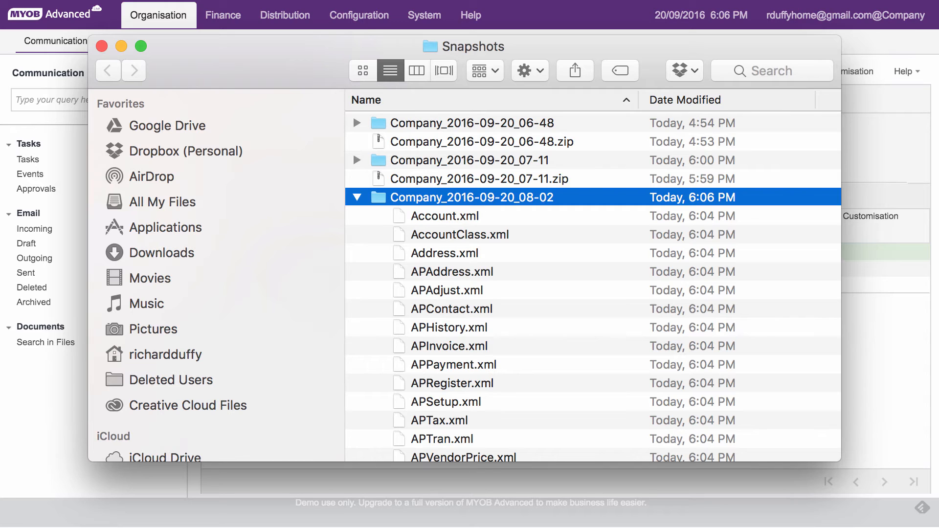
right_click(445, 216)
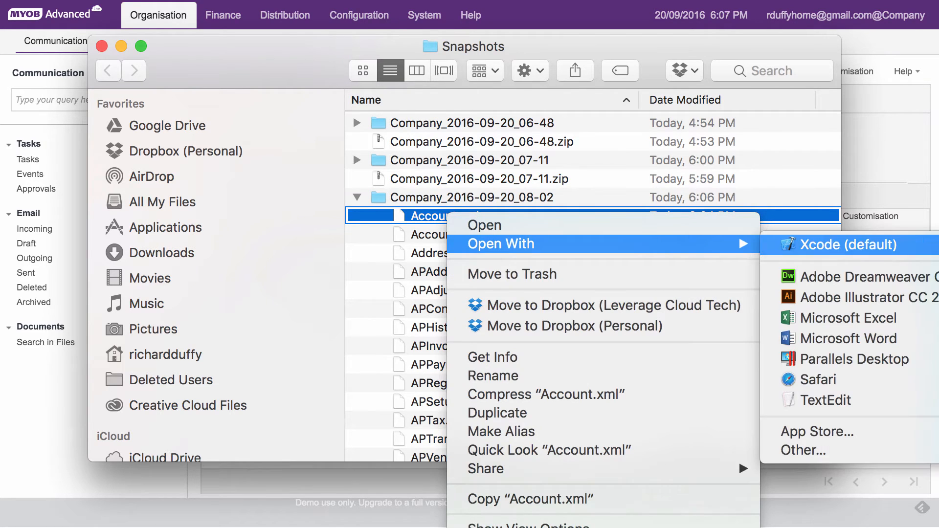
mouse_move(825, 400)
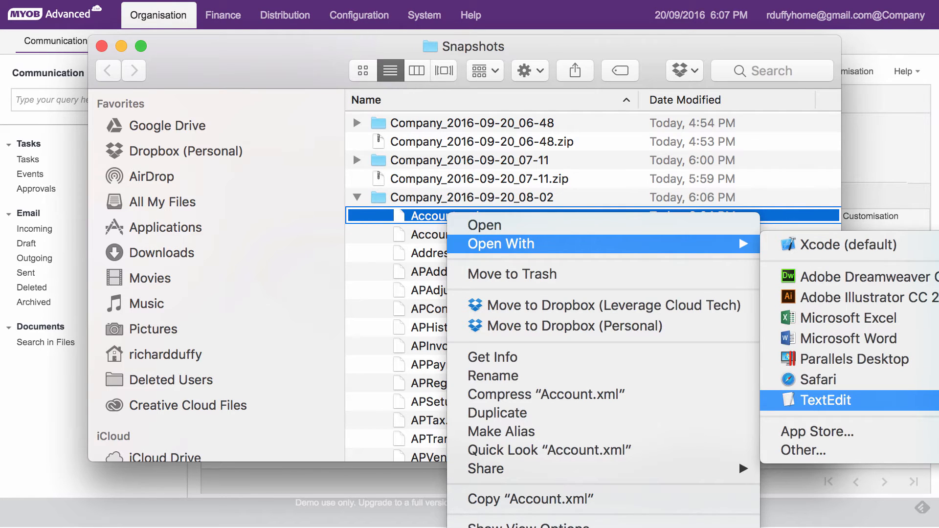
click(827, 400)
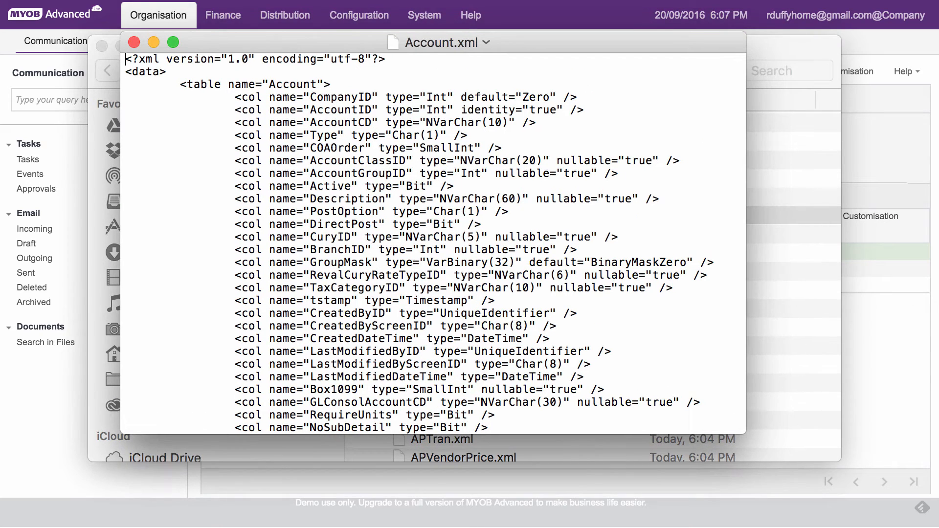
scroll(down, 3)
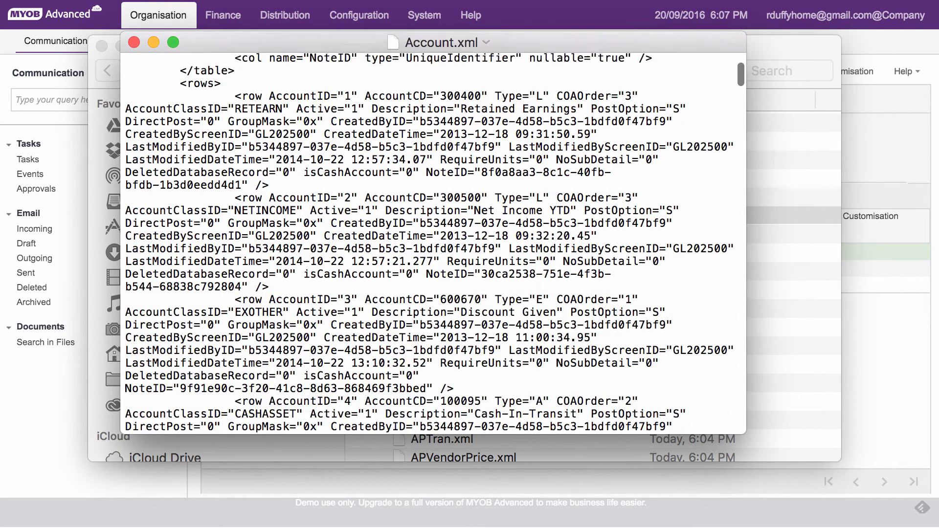
scroll(down, 3)
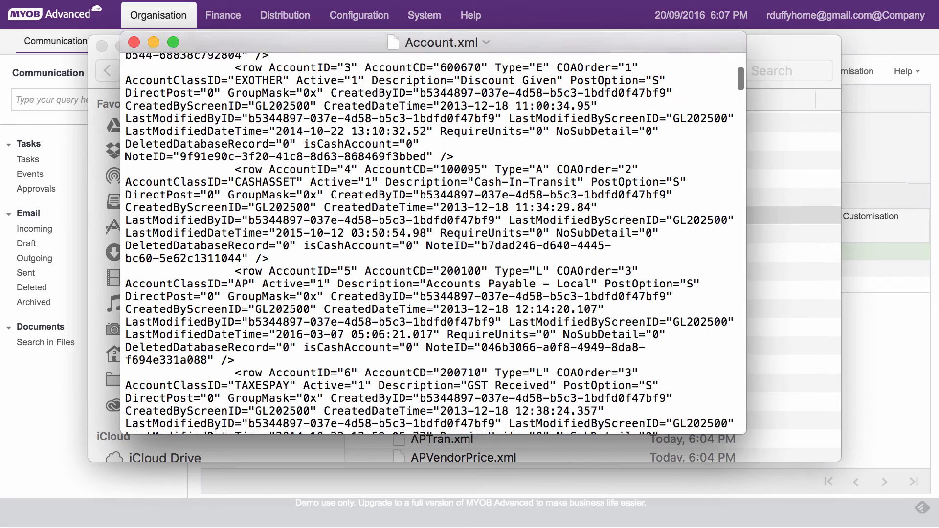
scroll(down, 3)
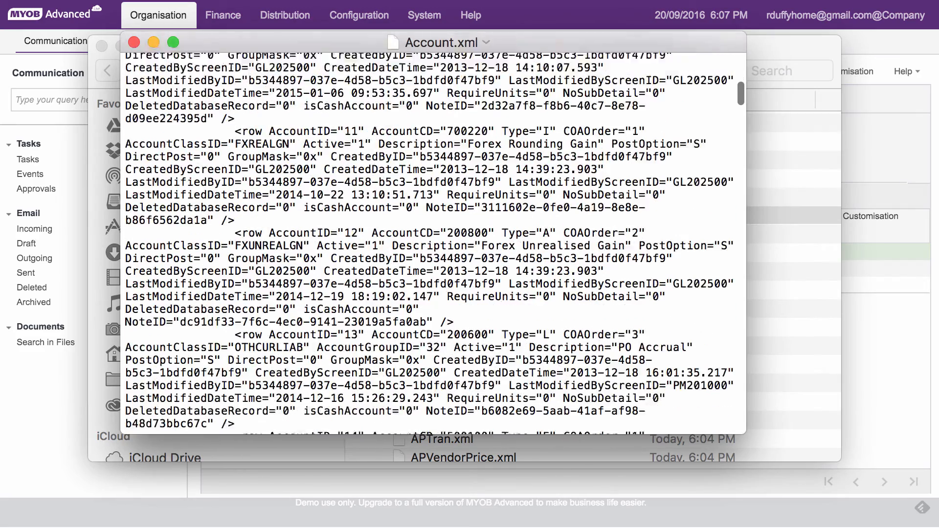
scroll(down, 3)
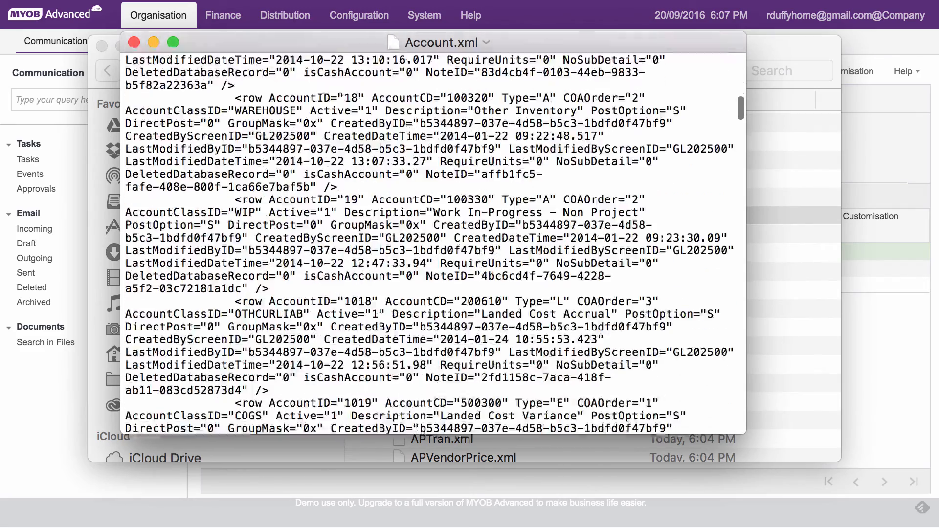
scroll(down, 3)
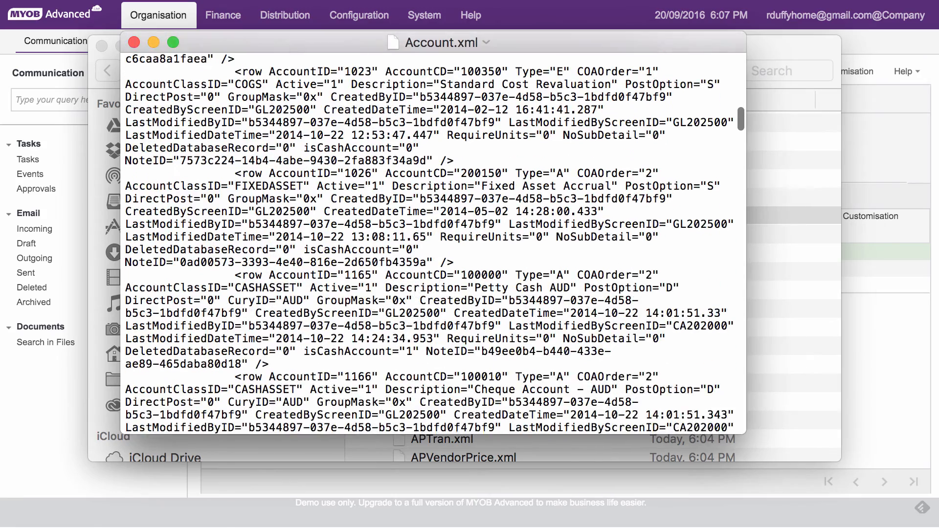
scroll(down, 3)
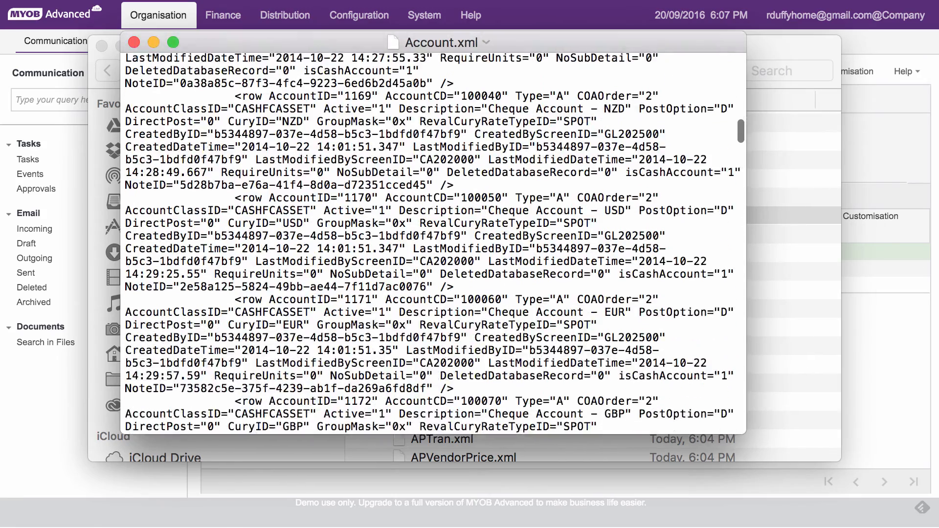
scroll(down, 3)
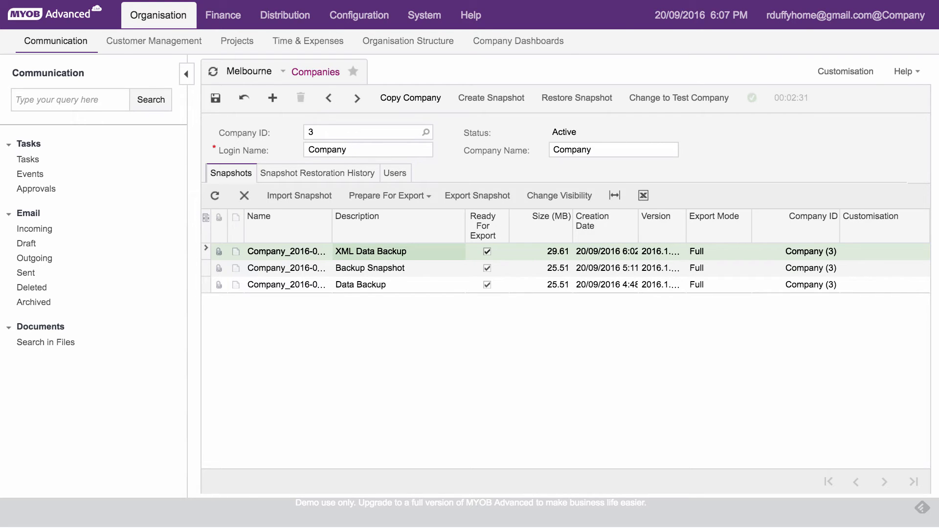
mouse_move(411, 97)
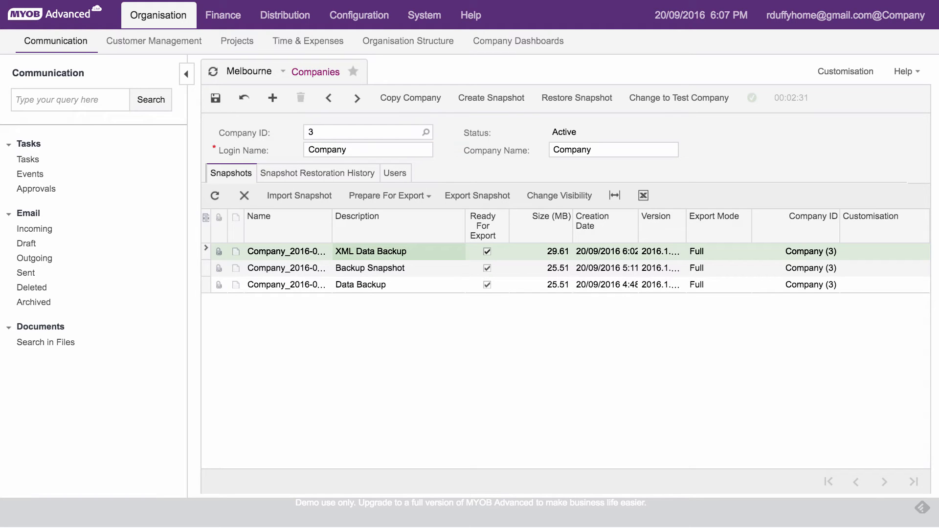
mouse_move(424, 15)
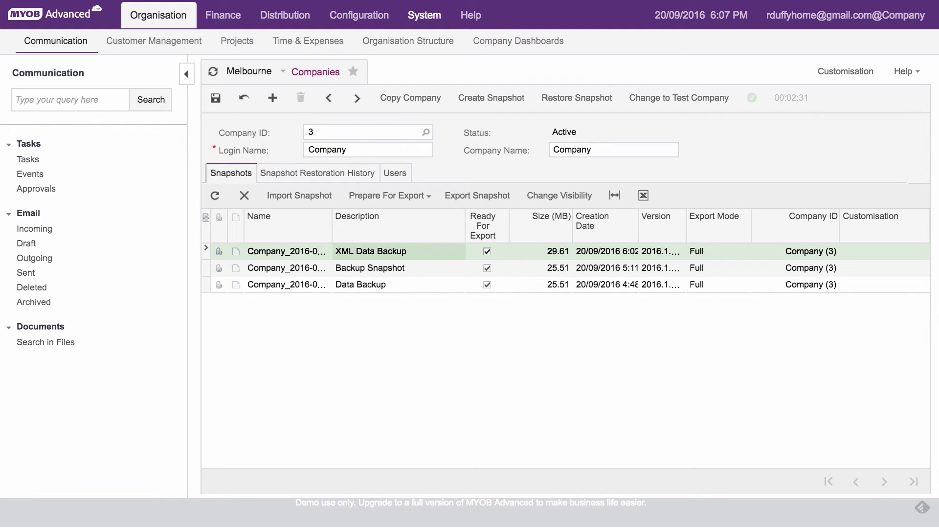
Switch to System > Integration and open the Export Scenarios screen.
click(424, 15)
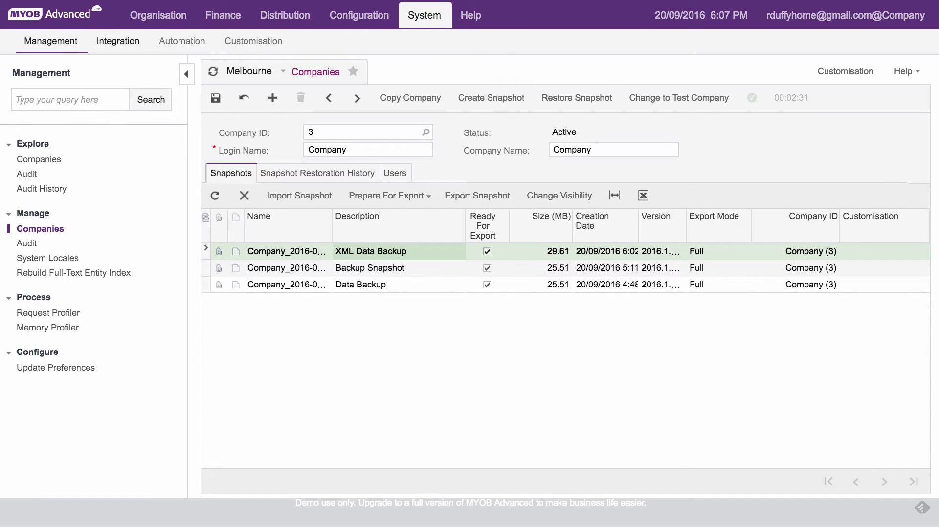
click(117, 41)
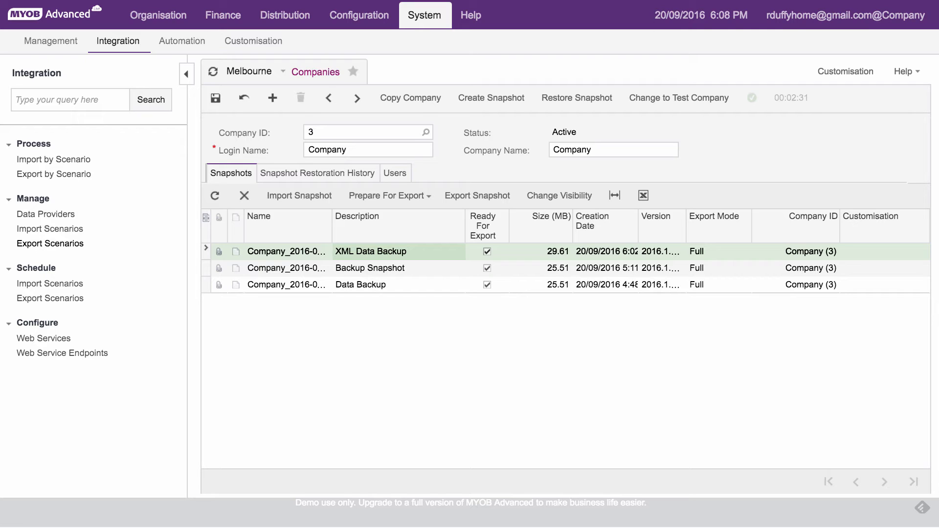
click(50, 243)
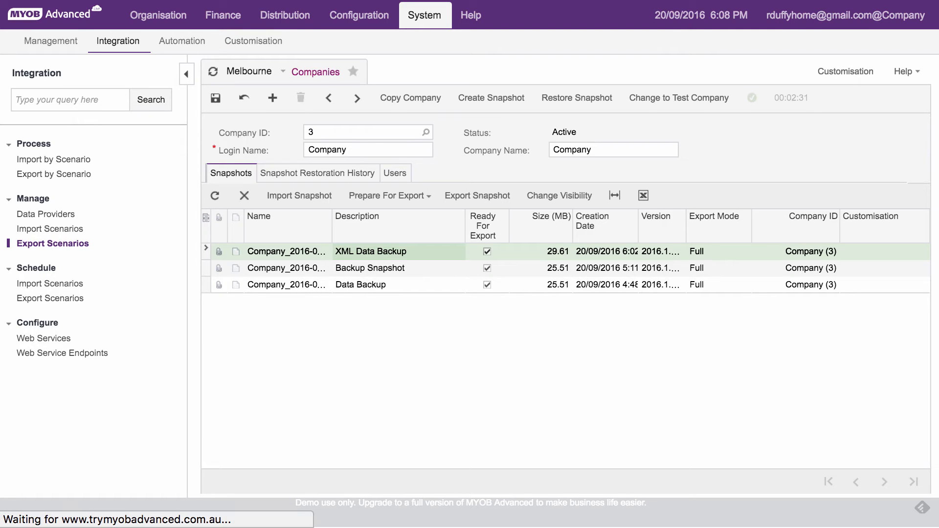
click(53, 243)
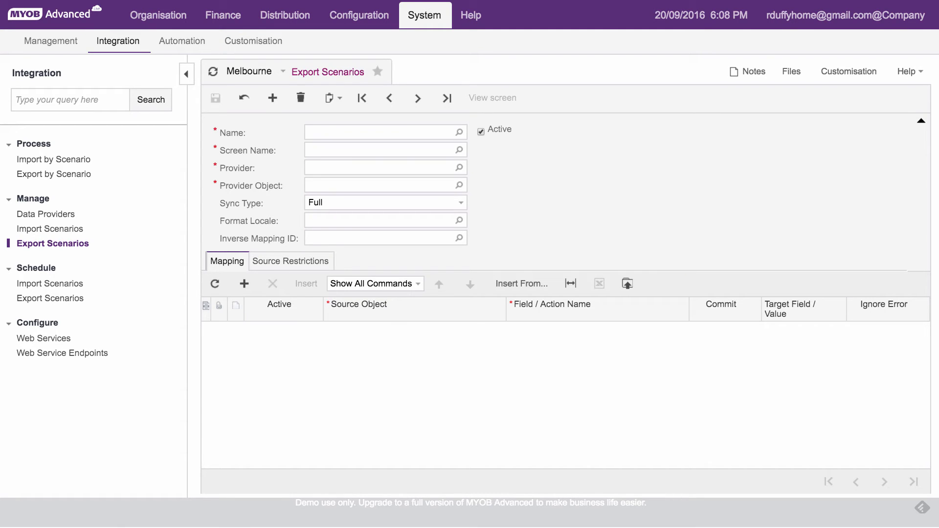
Load the 'Export Invoices and Memos' scenario from the Name lookup.
click(459, 132)
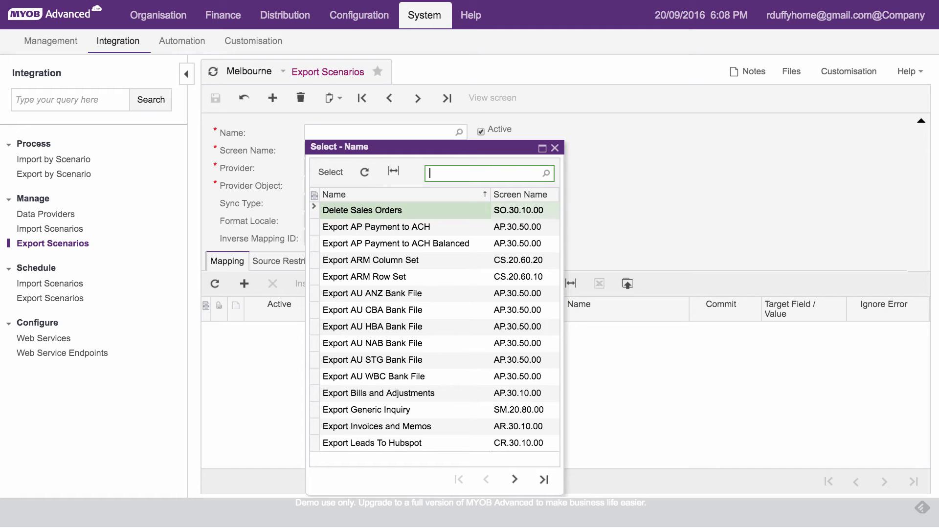
double_click(376, 427)
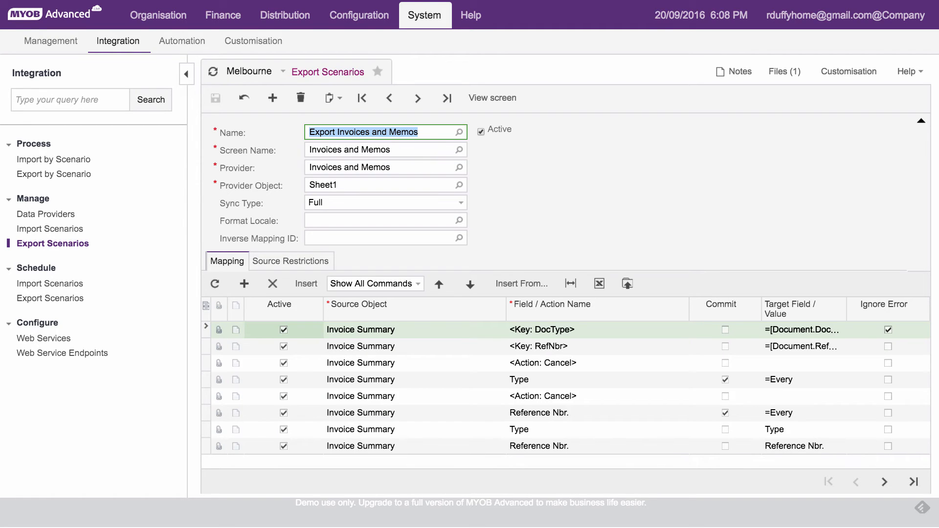
mouse_move(349, 150)
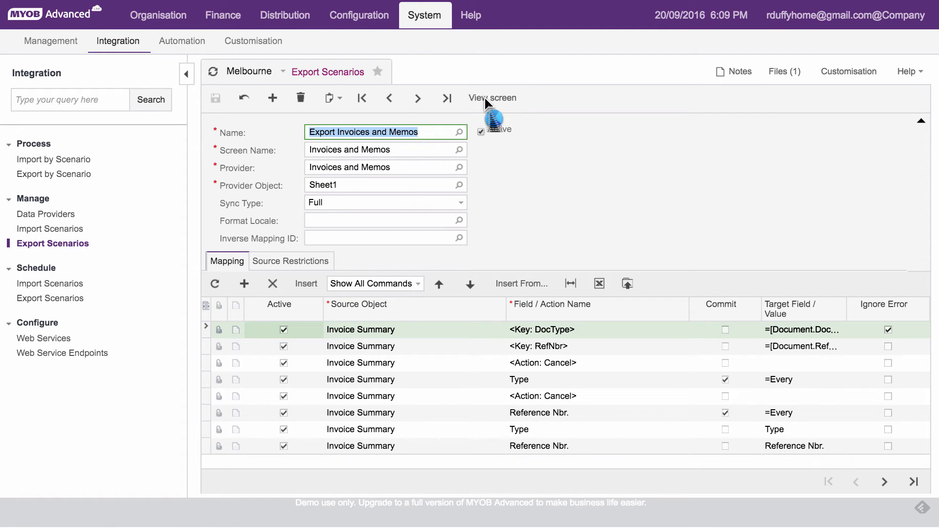
Open the scenario's Invoices and Memos screen and turn on Customisation's Inspect Element mode.
click(491, 98)
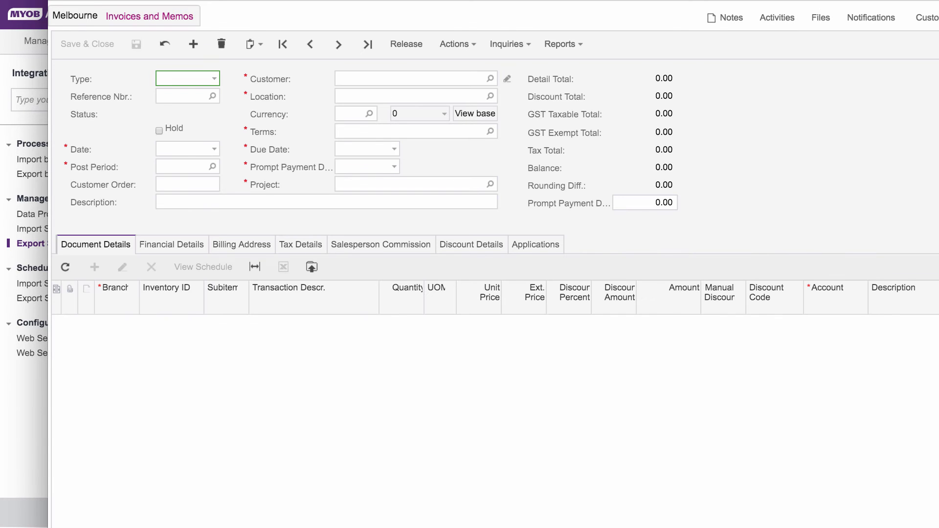
click(186, 79)
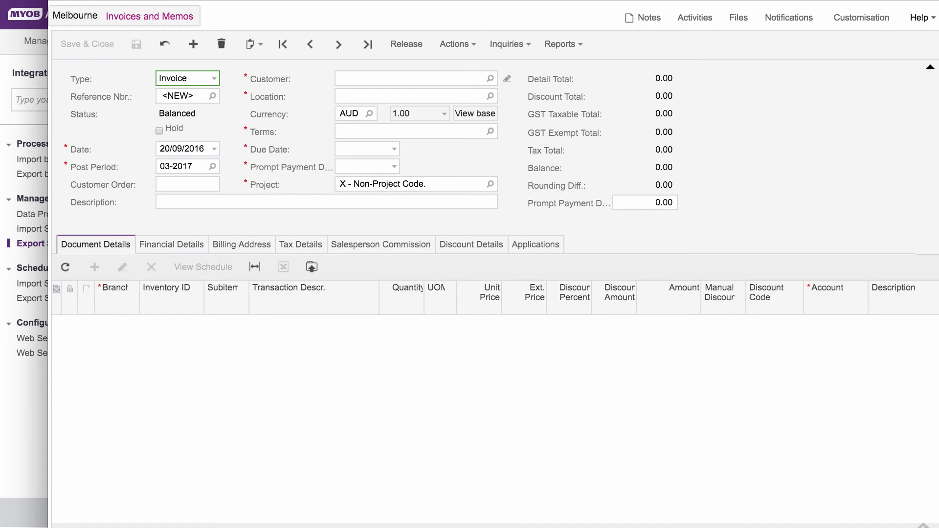
click(861, 18)
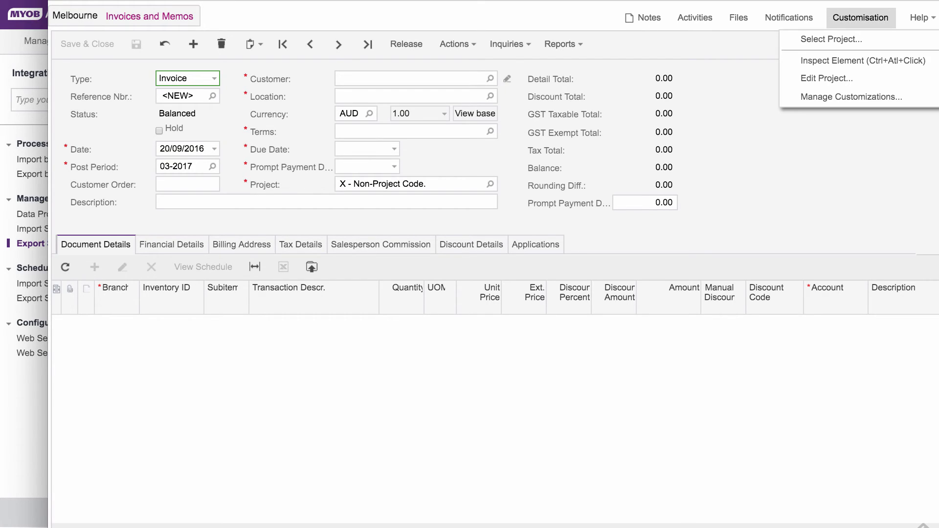
mouse_move(845, 61)
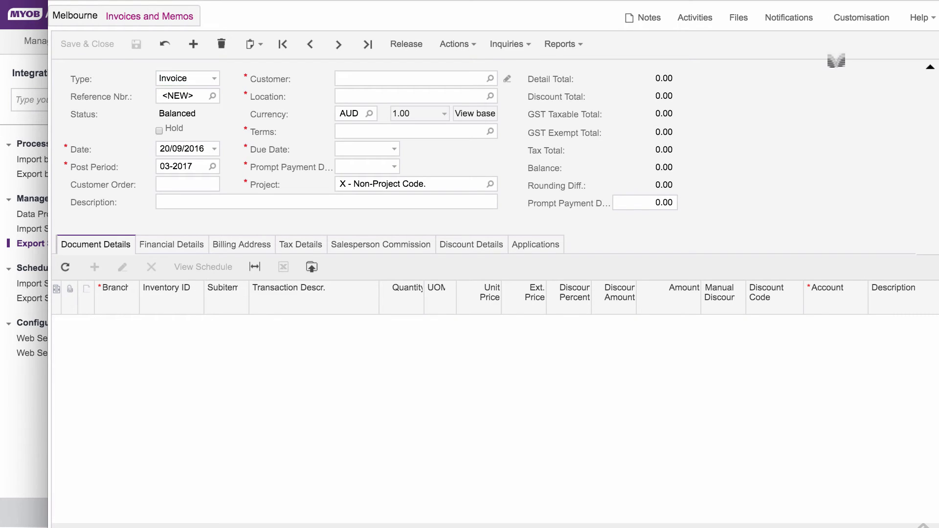
click(414, 78)
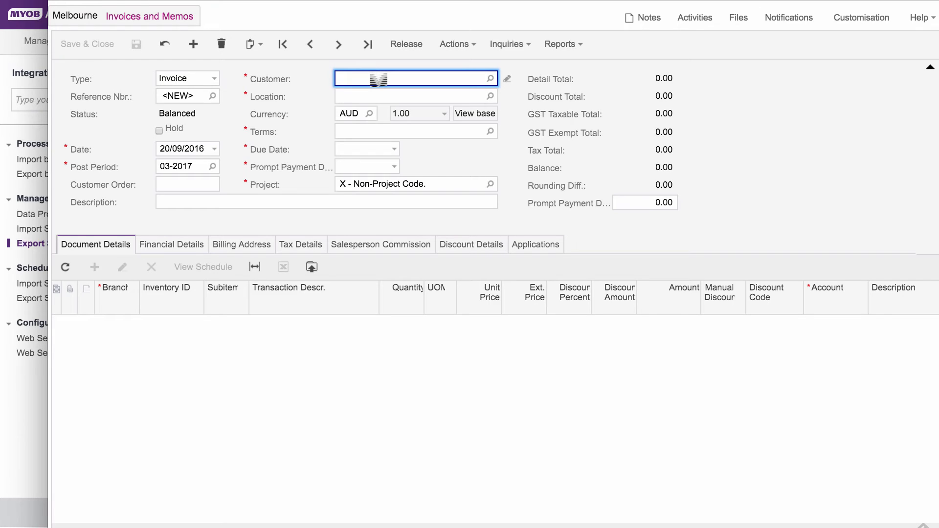
Inspect the Customer field, selecting its ARInvoice data class and viewing its actions.
click(325, 202)
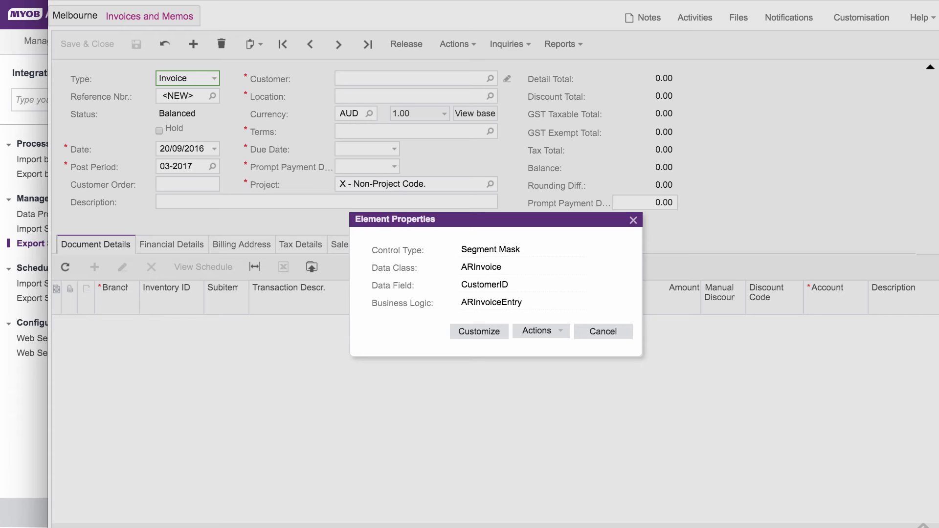
double_click(481, 267)
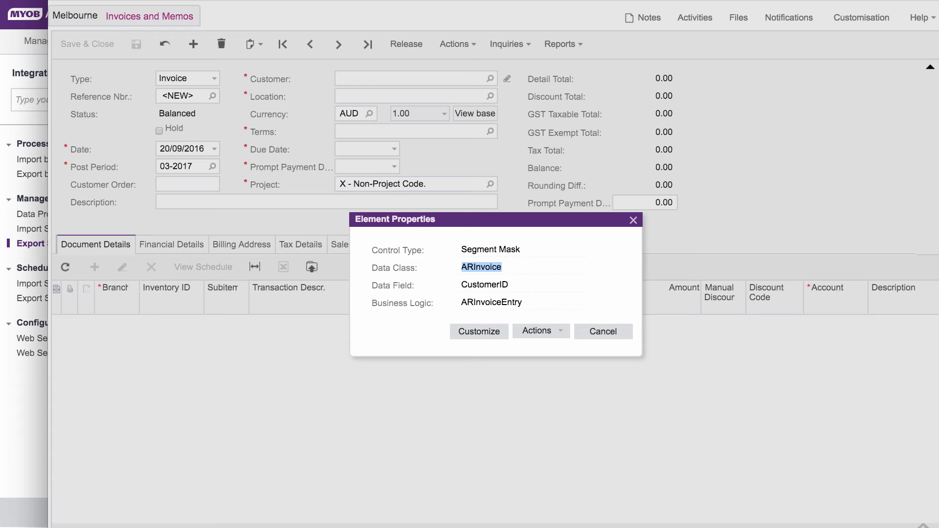
click(536, 331)
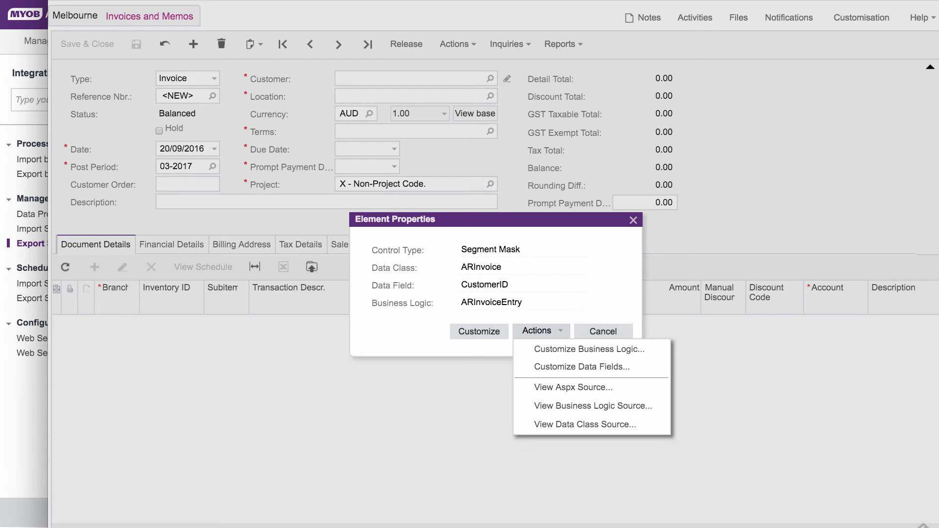
mouse_move(572, 387)
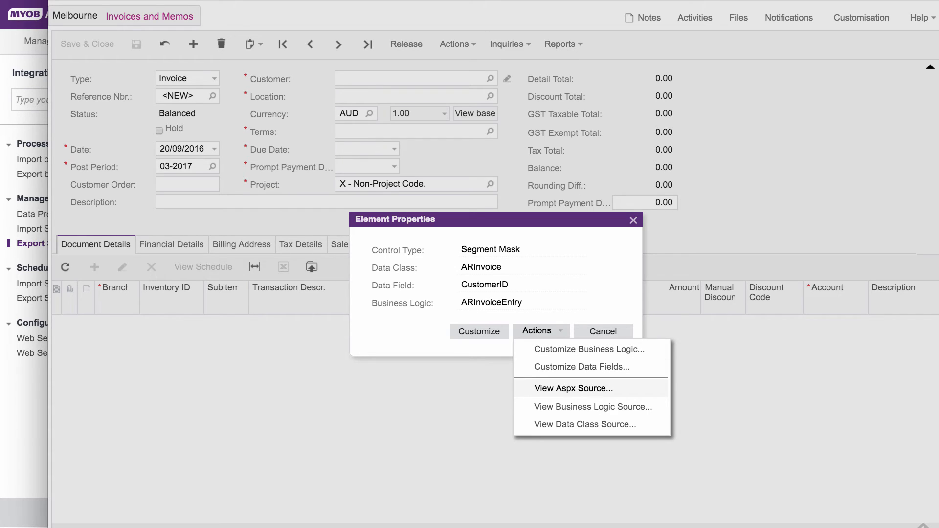
mouse_move(590, 406)
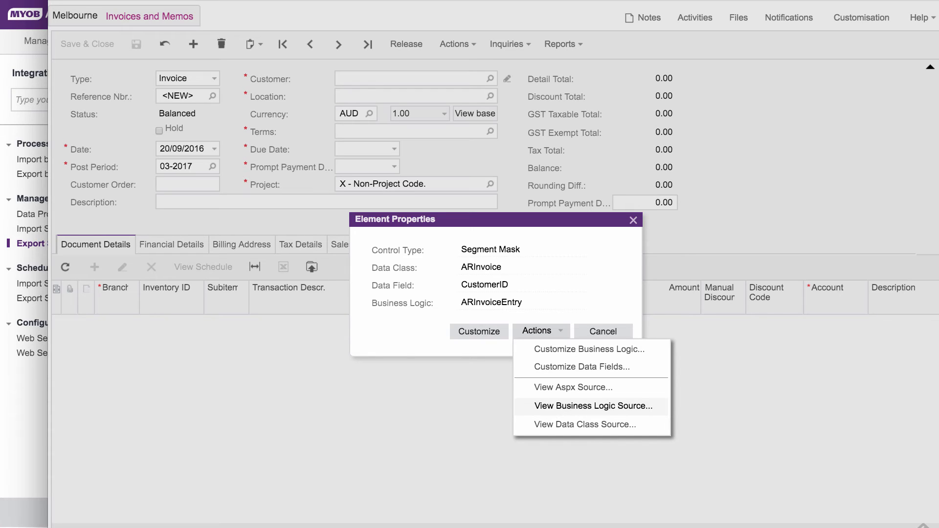
mouse_move(584, 424)
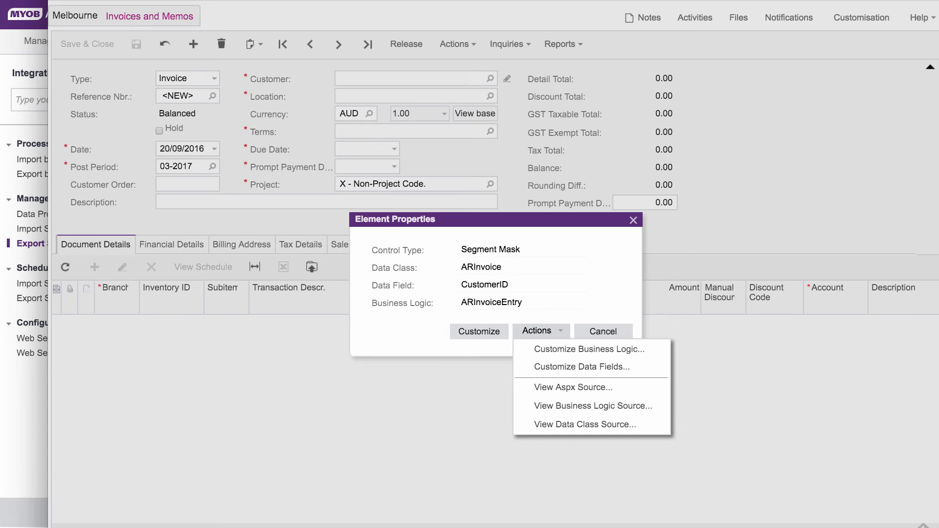
click(478, 331)
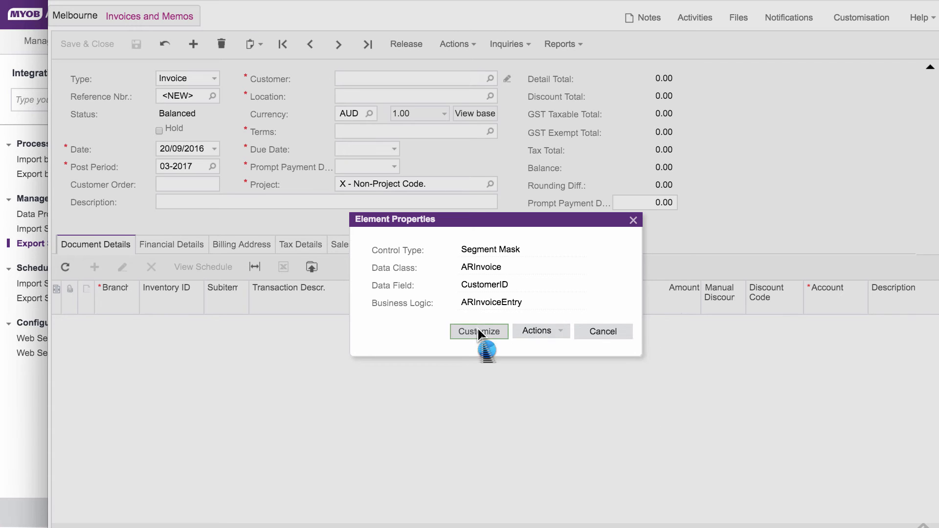
click(479, 331)
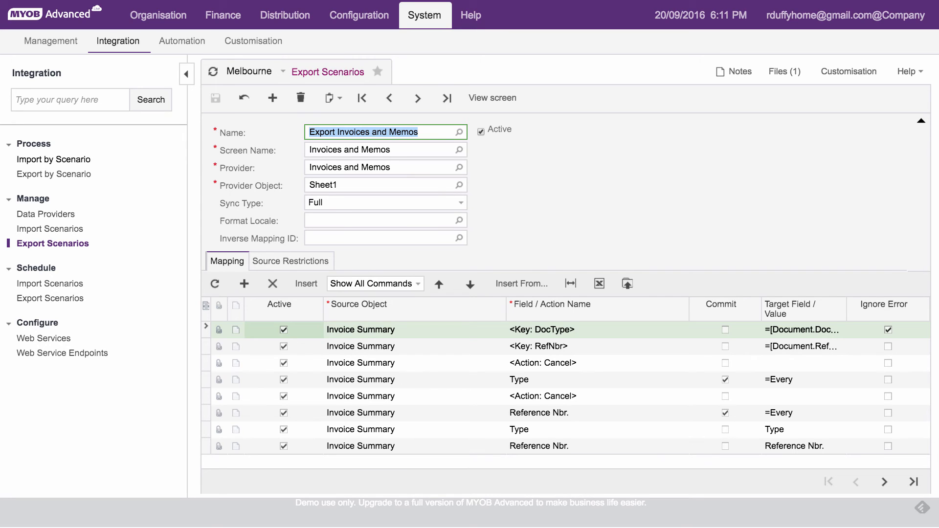
Open Export by Scenario with 'Export Invoices and Memos' selected, status New, zero records.
click(54, 174)
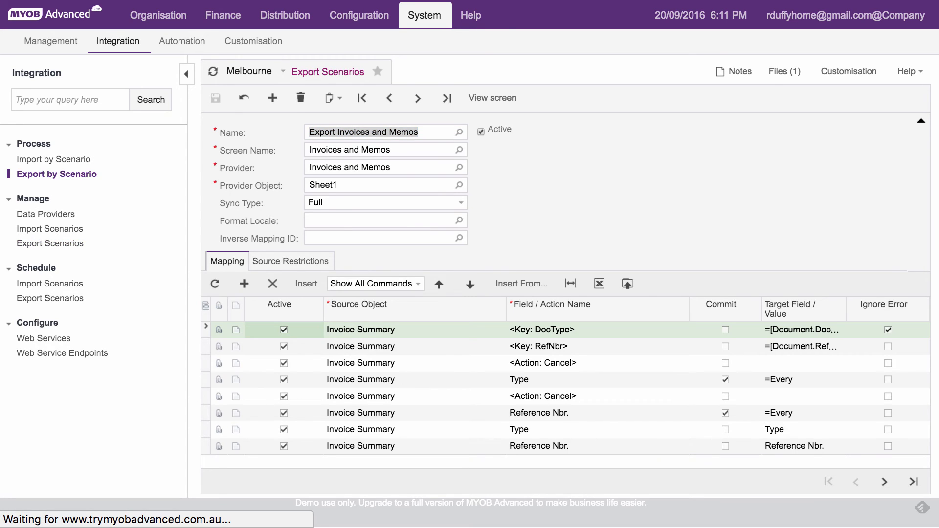
click(56, 174)
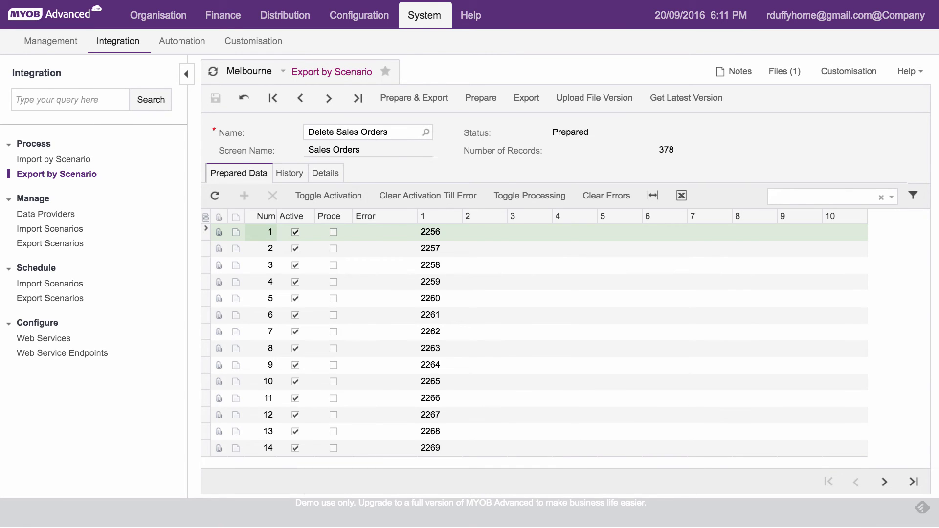
click(426, 132)
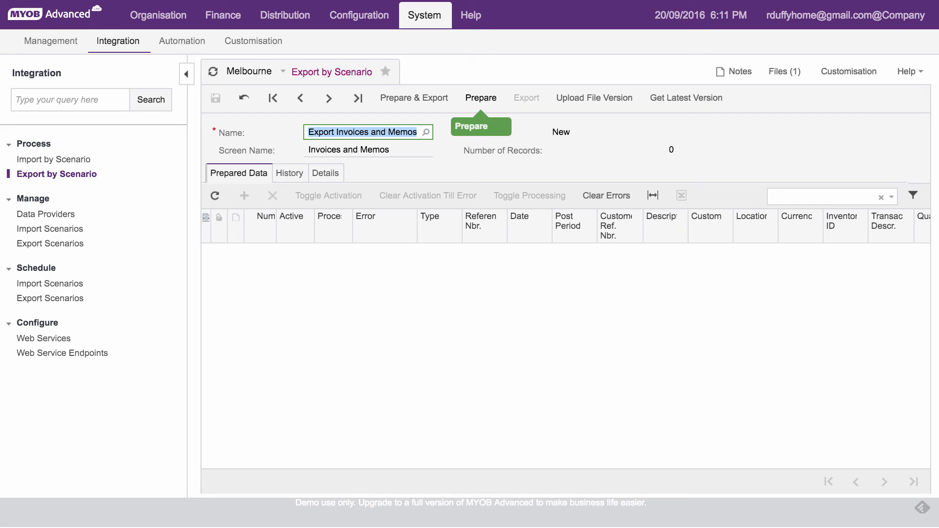
Prepare the scenario's data, checking History until 7263 invoice records appear in Prepared Data.
click(480, 98)
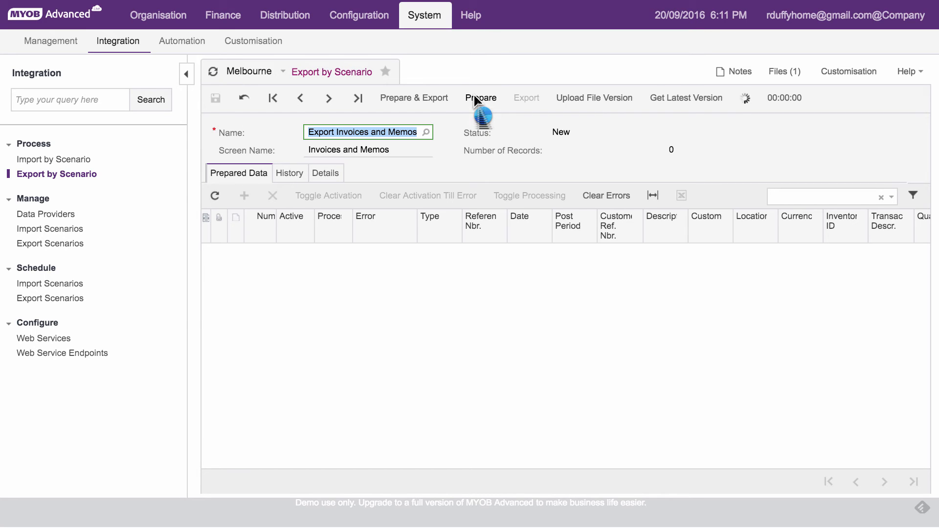
click(481, 97)
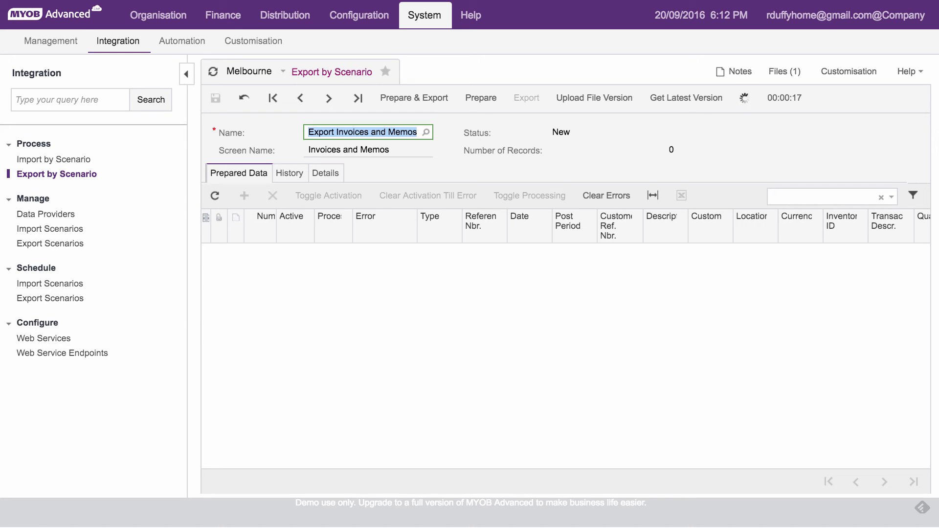
mouse_move(681, 347)
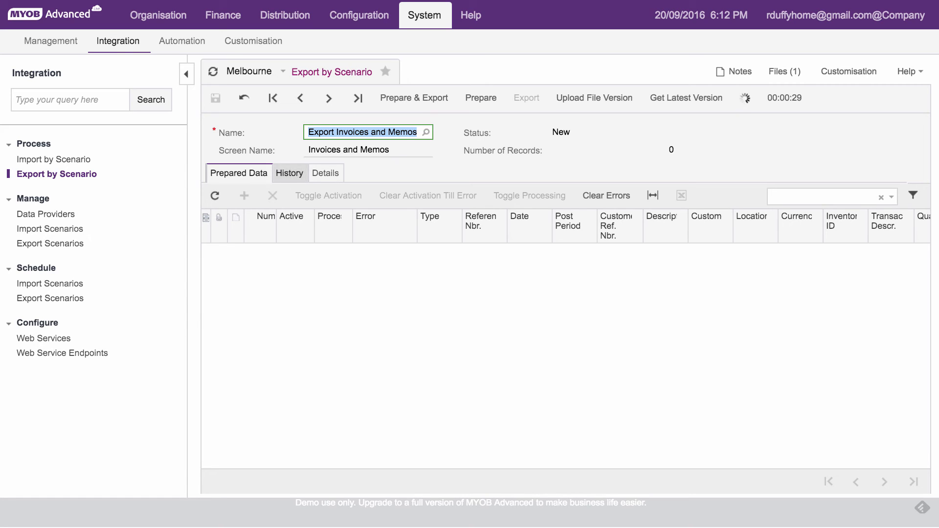
click(290, 173)
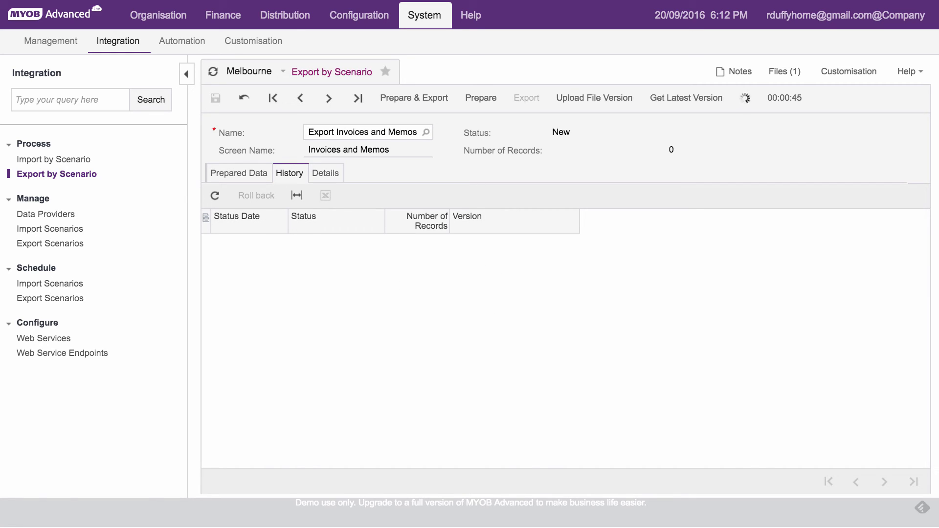
click(238, 174)
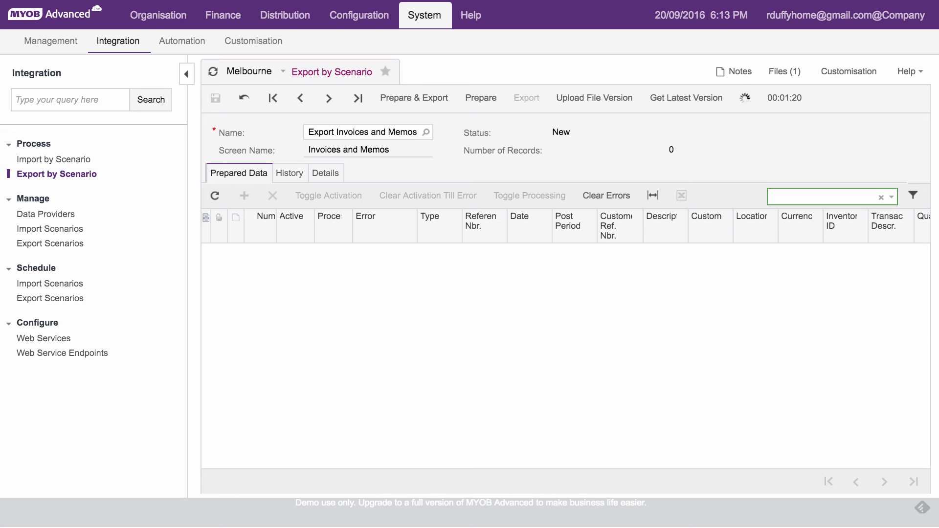
click(480, 98)
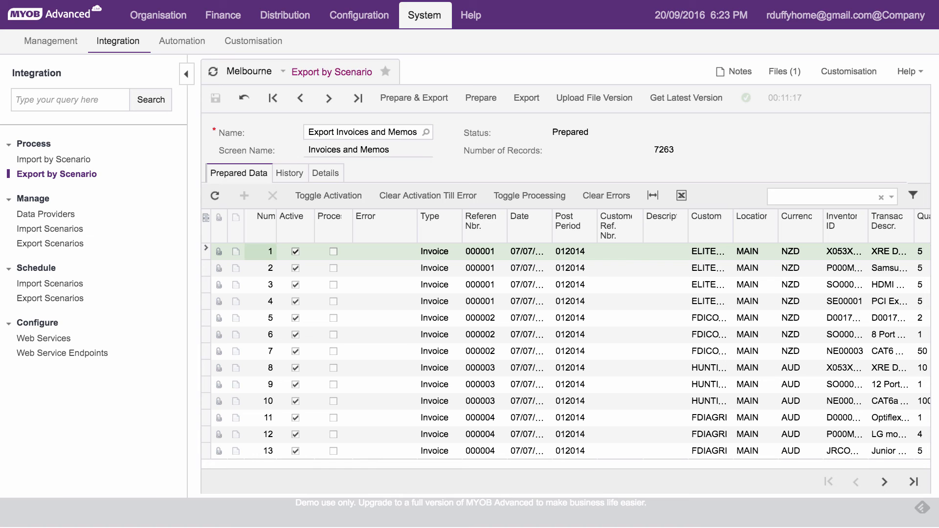
Export the 7263 prepared records and view the Prepared and Processed history entries.
click(526, 97)
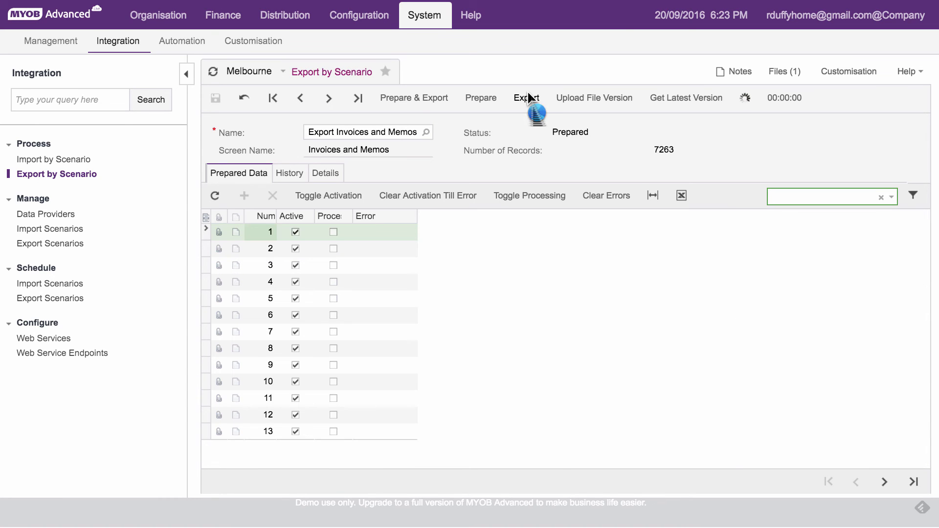
click(526, 98)
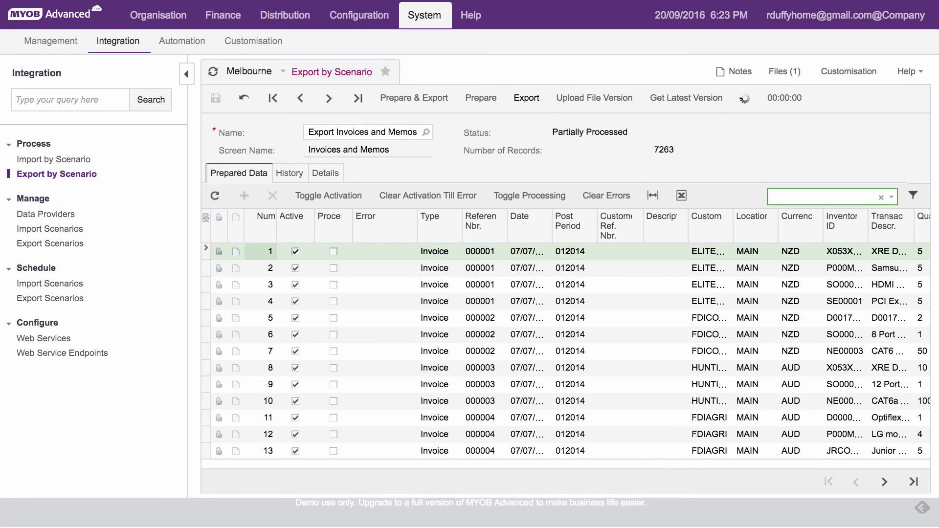
click(525, 97)
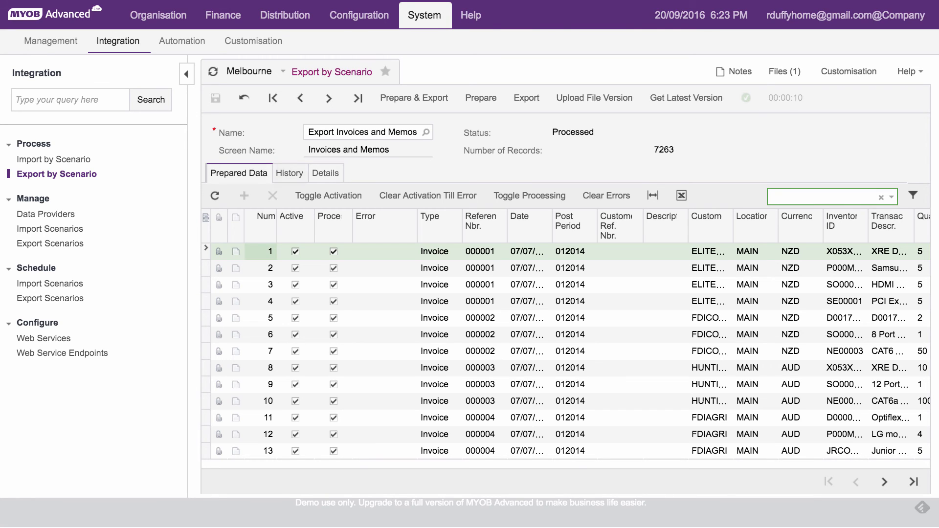
click(289, 173)
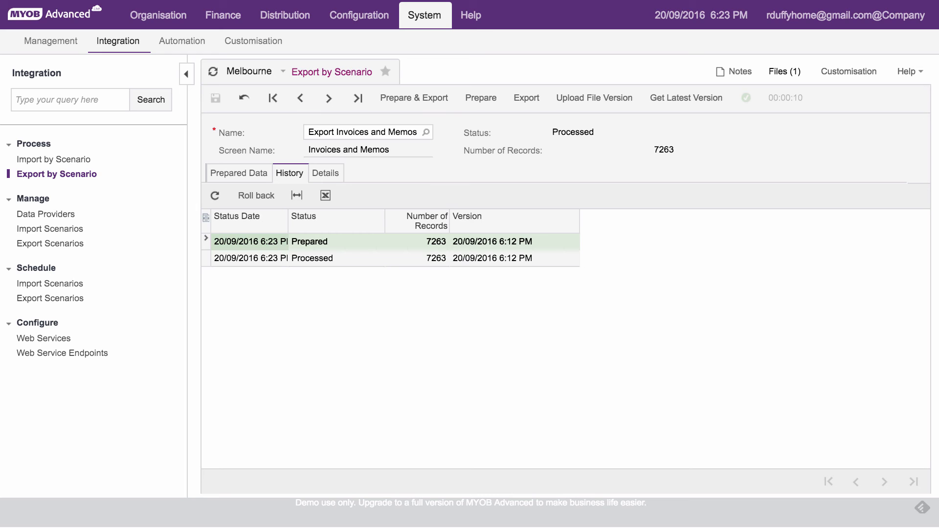
Review the exported file's two versions, including version 2 by 'Excel Provider'.
click(784, 71)
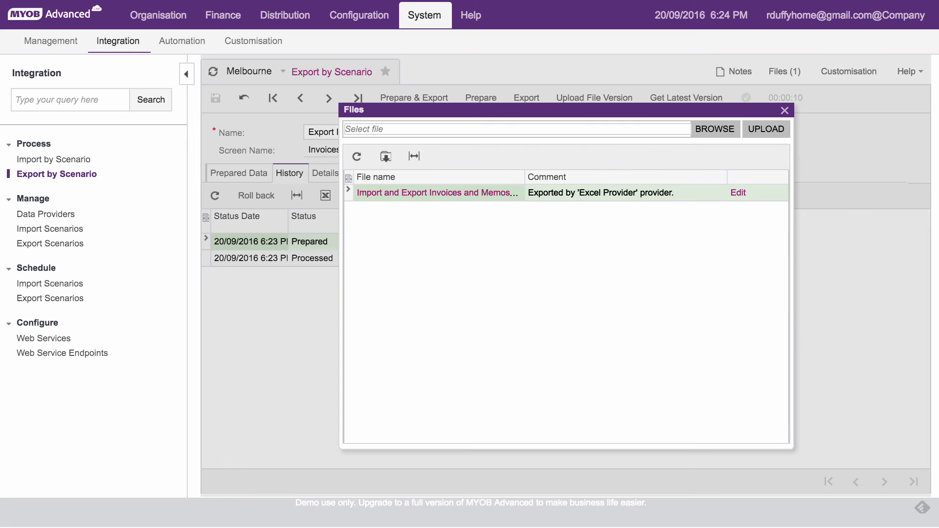
mouse_move(435, 193)
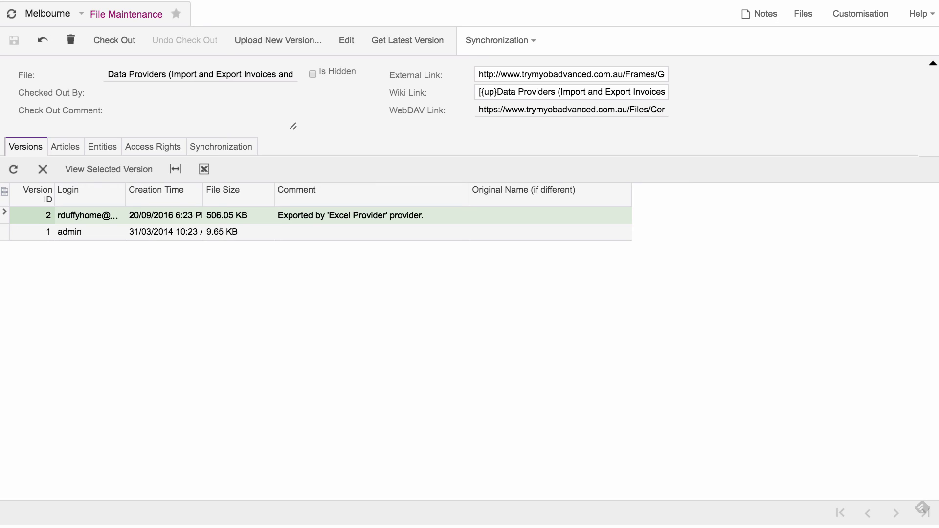
click(69, 232)
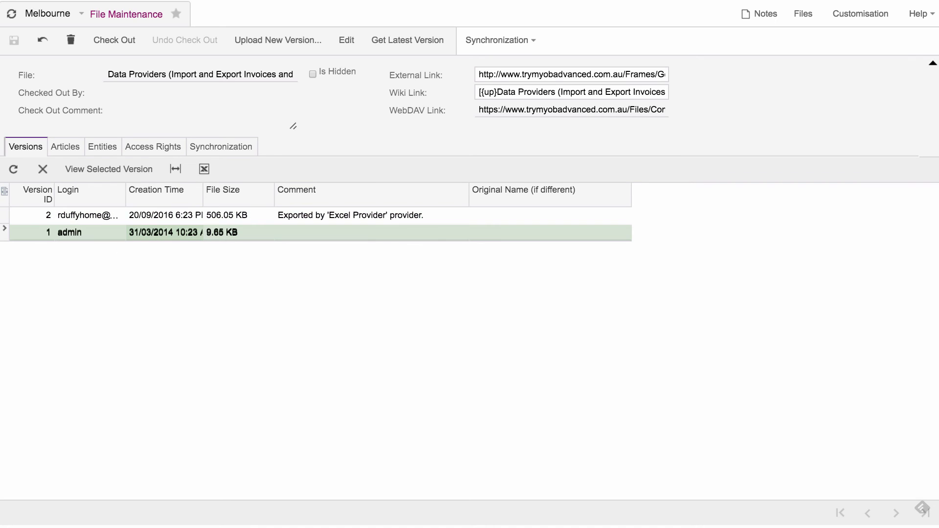
click(90, 215)
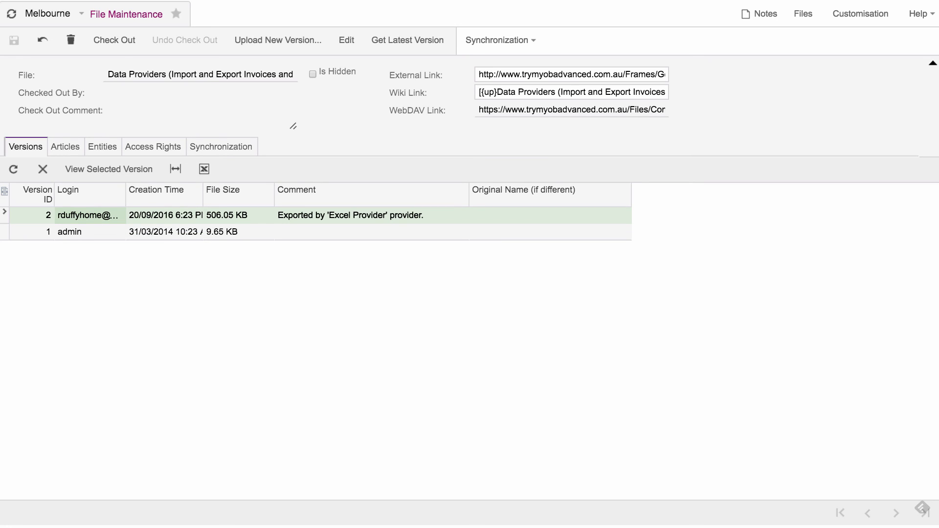
mouse_move(407, 40)
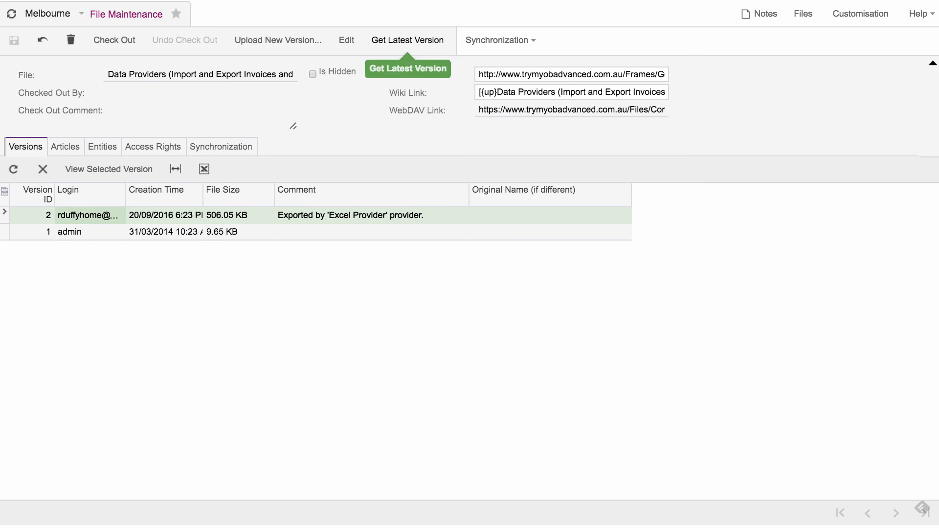
click(408, 40)
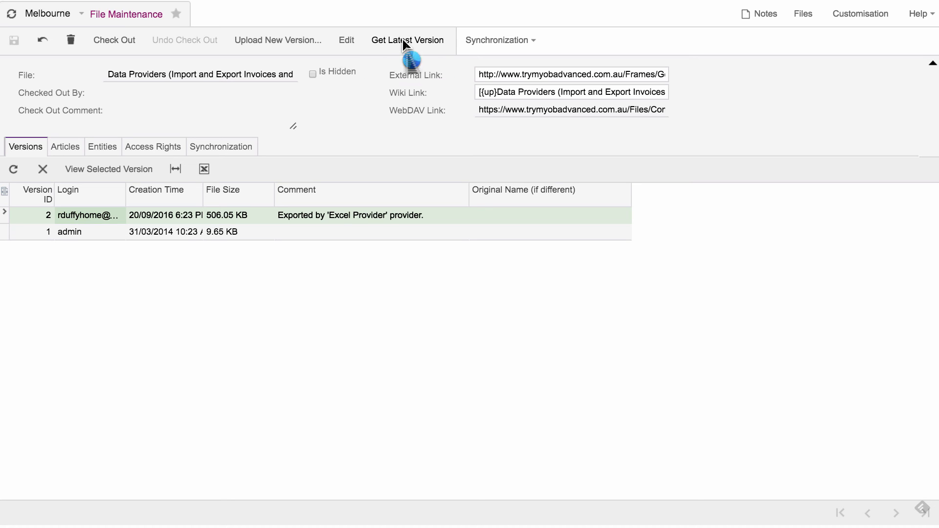
Download the latest exported spreadsheet into the Snapshots folder and close the Files list.
click(408, 40)
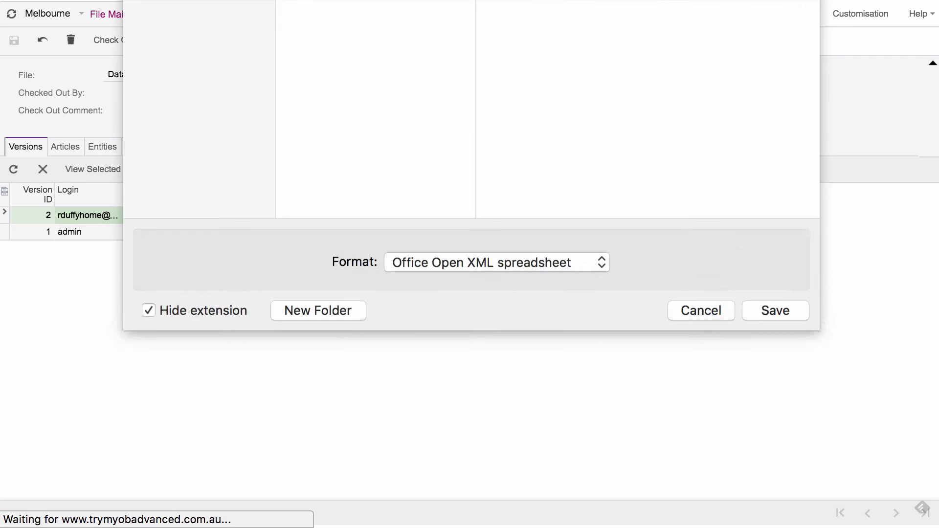
click(611, 30)
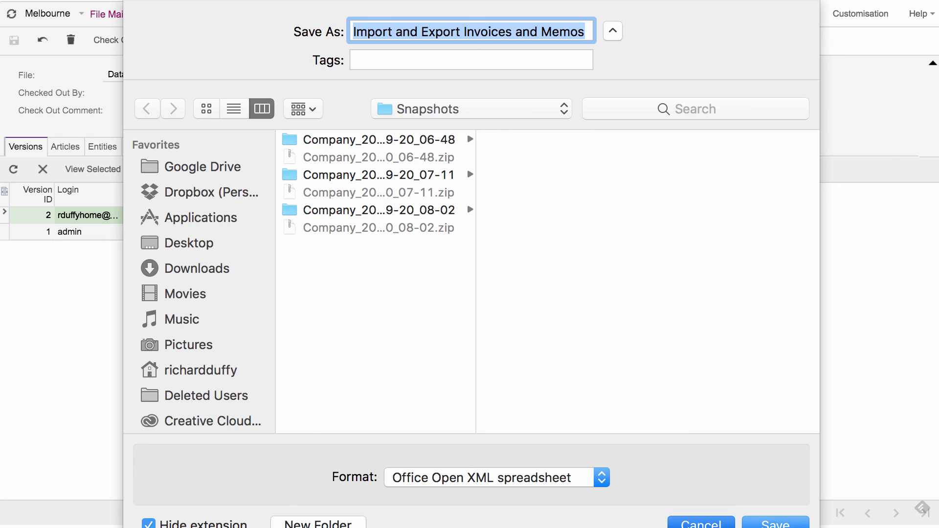
click(774, 523)
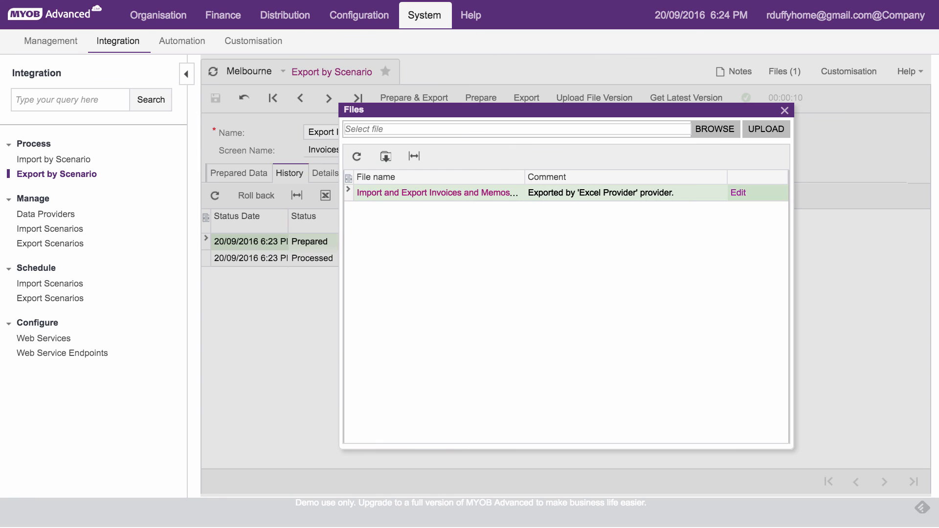
click(784, 110)
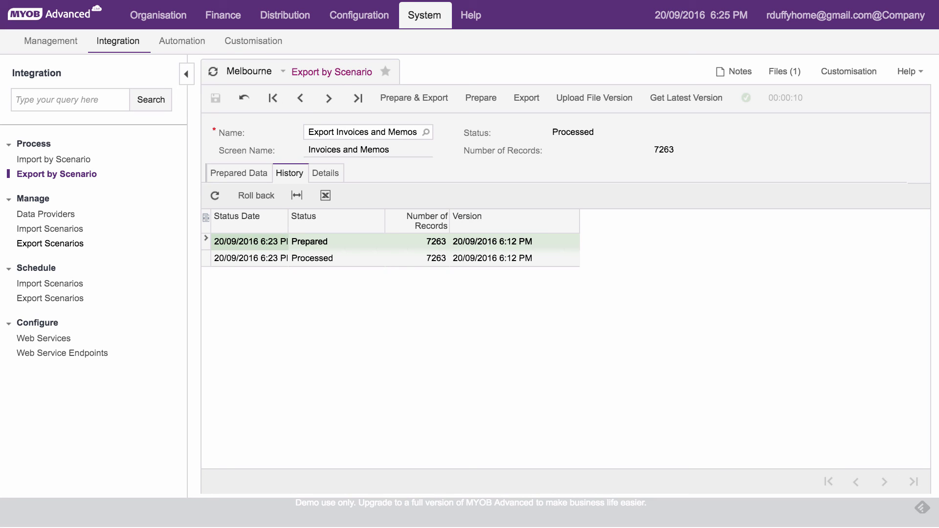
Load the 'Invoices and Memos' Excel provider on the Data Providers screen.
click(53, 243)
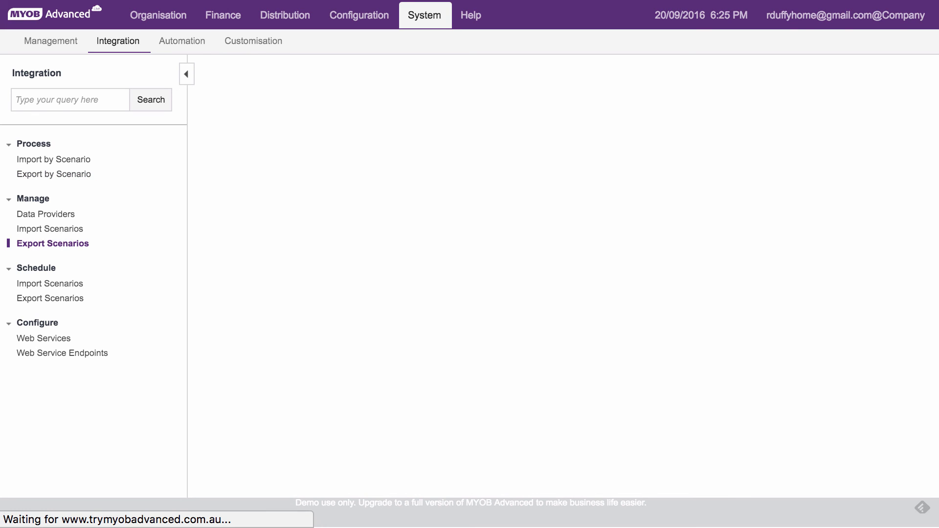
click(52, 243)
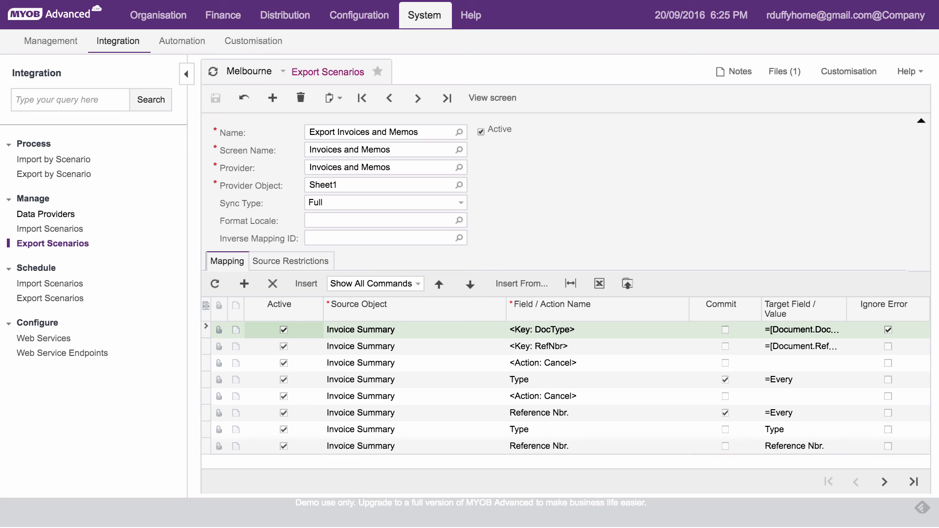
click(46, 213)
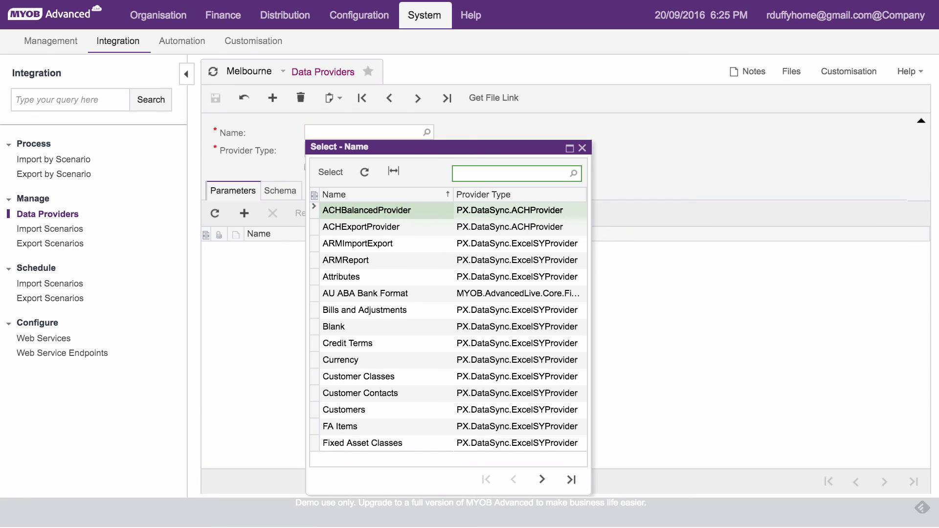
click(541, 479)
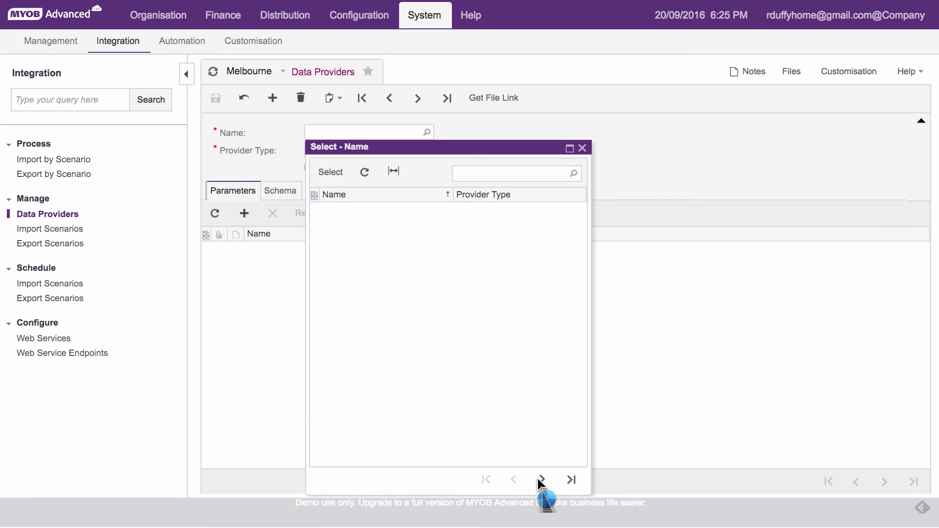
click(541, 480)
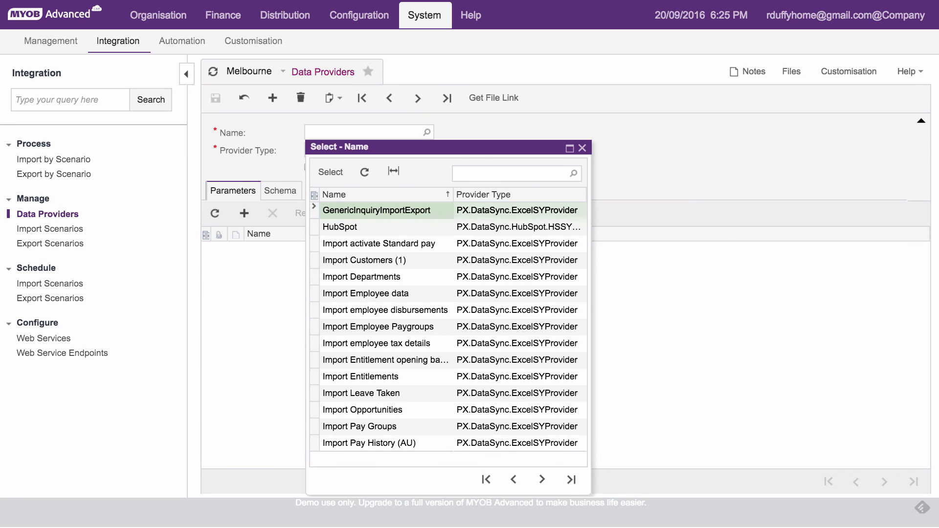
click(363, 172)
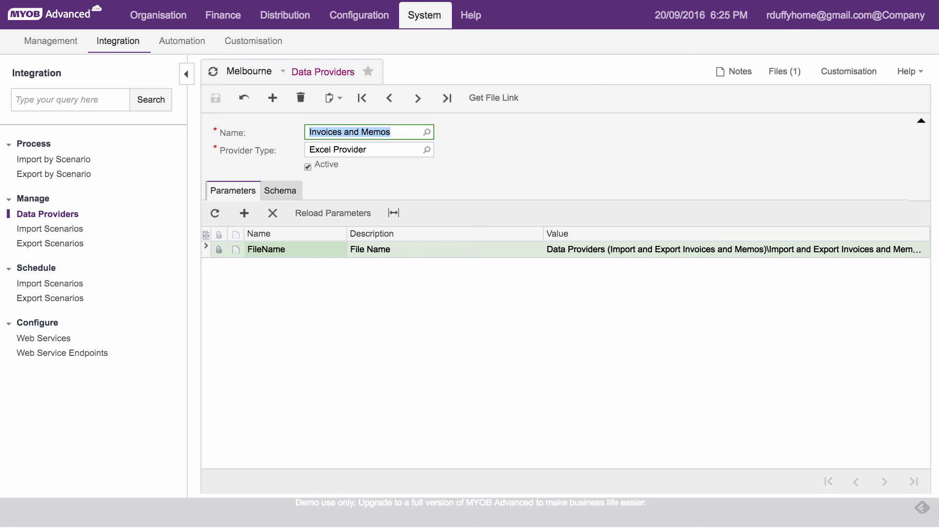
Check the provider's Sheet1 schema fields, then list available provider types like CSV and Excel.
click(280, 190)
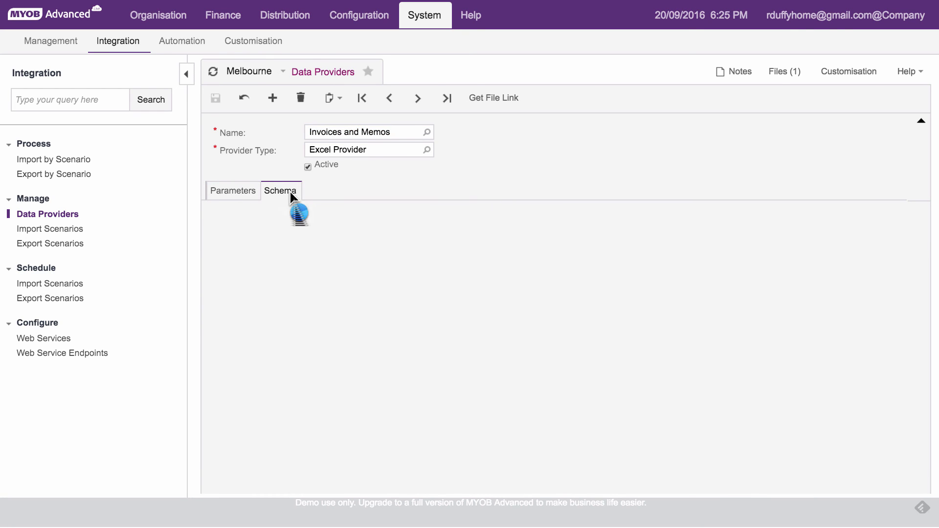
click(281, 190)
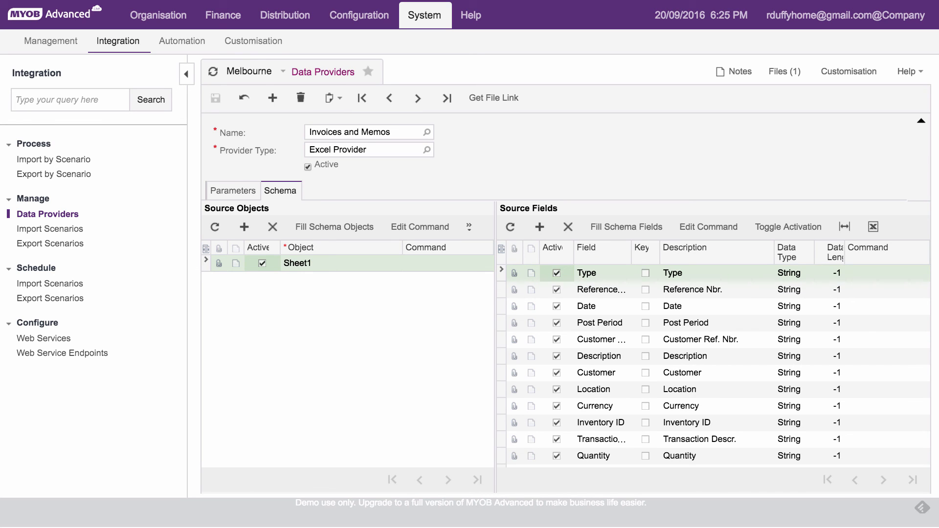
click(232, 190)
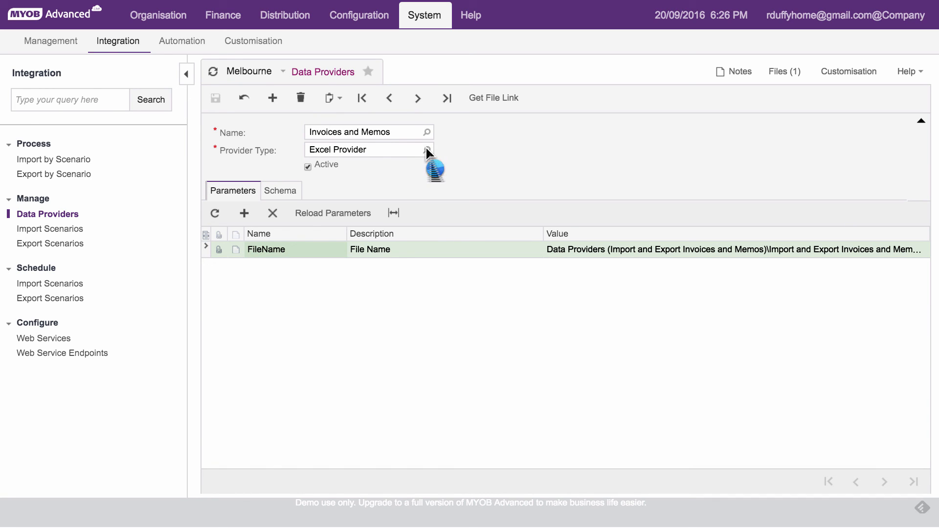
click(426, 150)
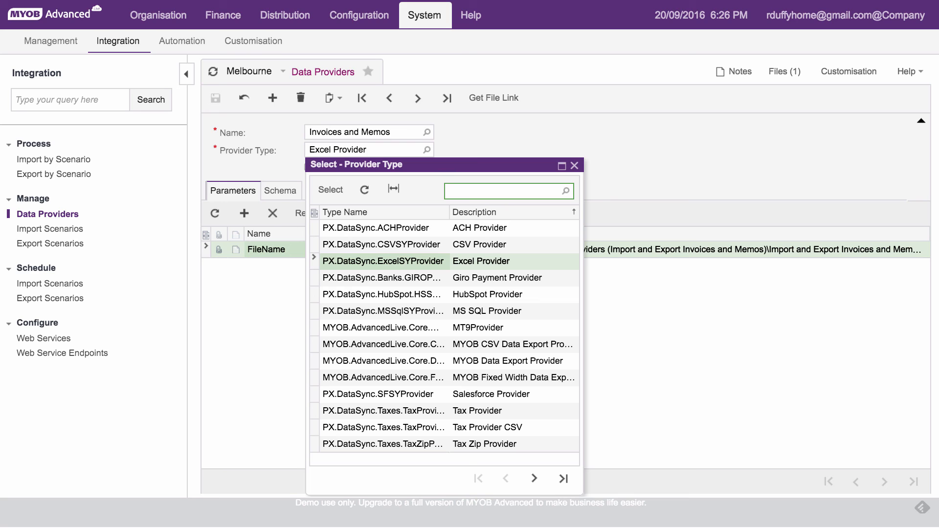
mouse_move(533, 478)
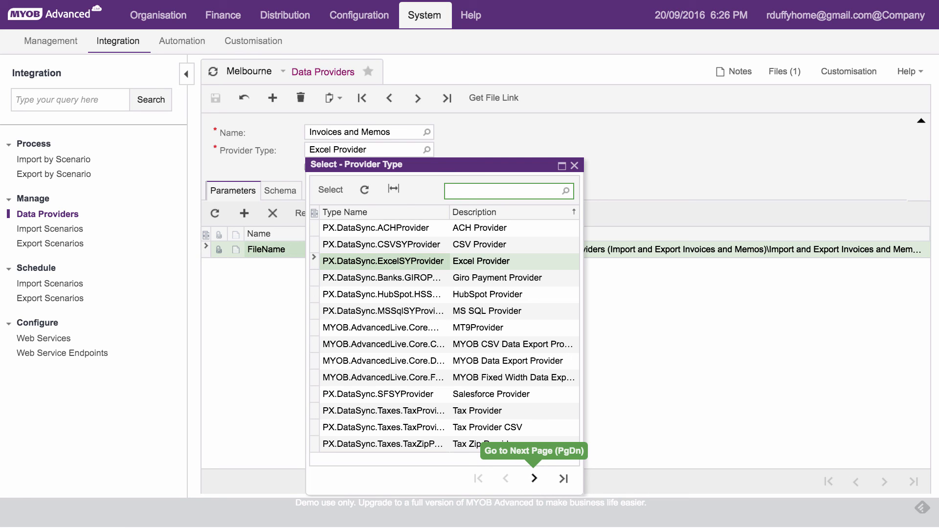